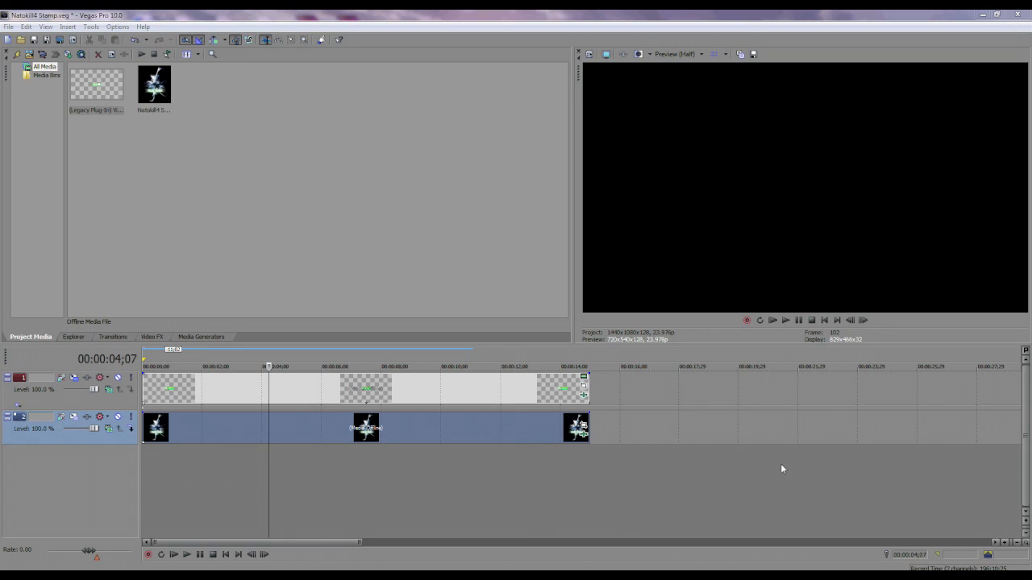
mouse_move(247, 339)
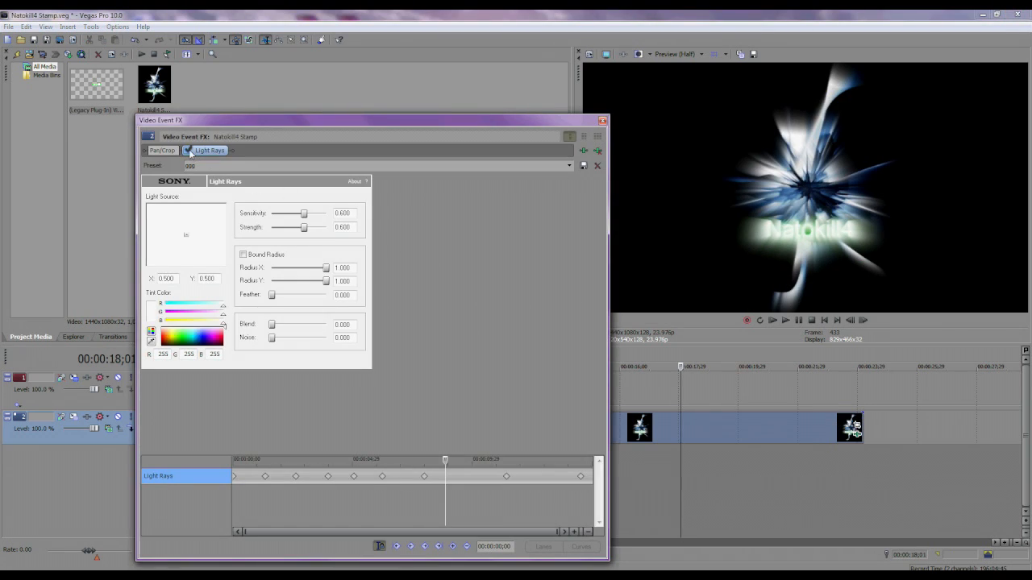
Step: Drag the stamp's Light Rays Video Event FX window further left
left_click_drag(371, 120, 321, 101)
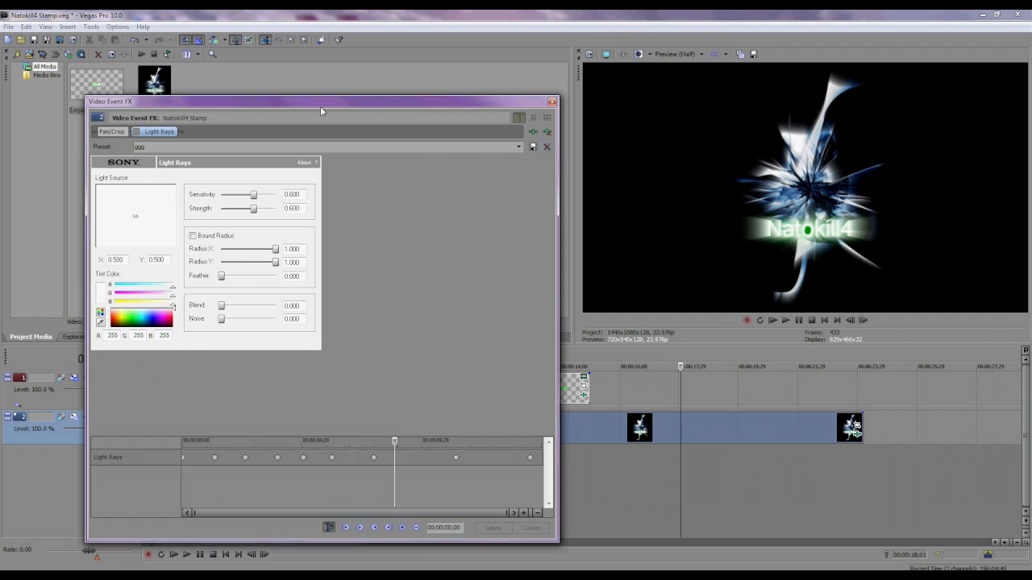
mouse_move(814, 204)
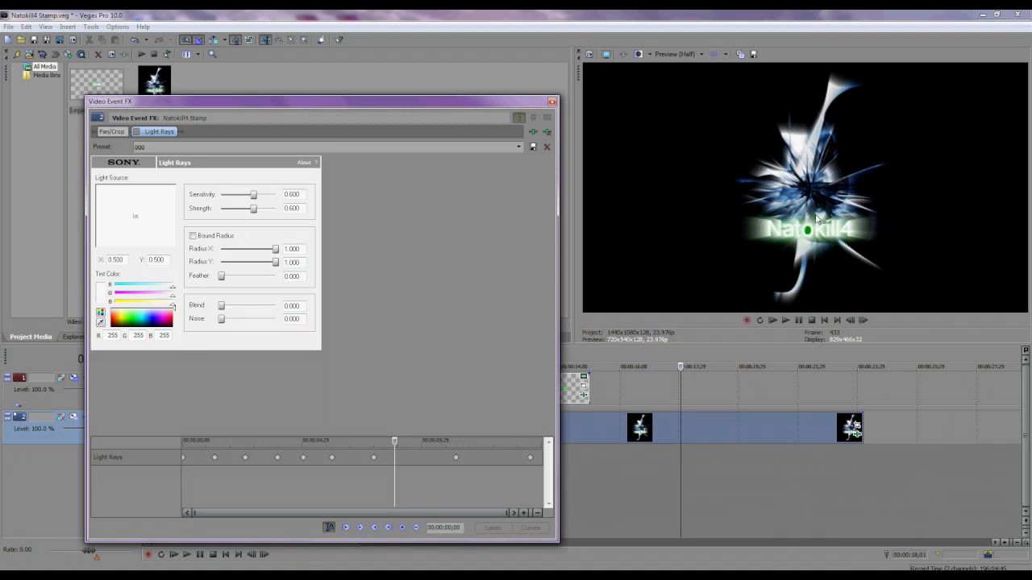
mouse_move(153, 131)
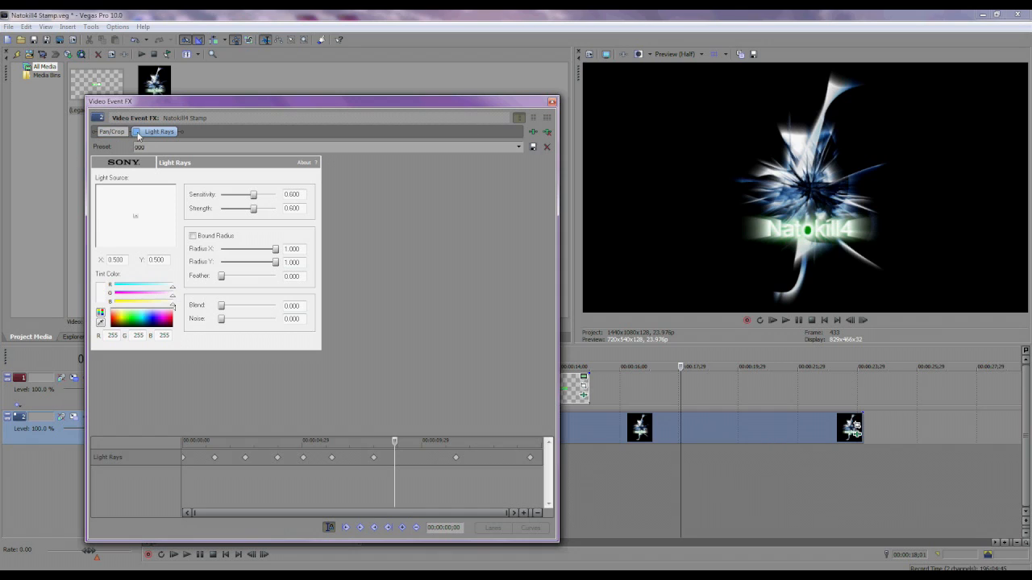
Step: Close the stamp's Light Rays settings and place the playhead at about 00:00:12;01
left_click(552, 102)
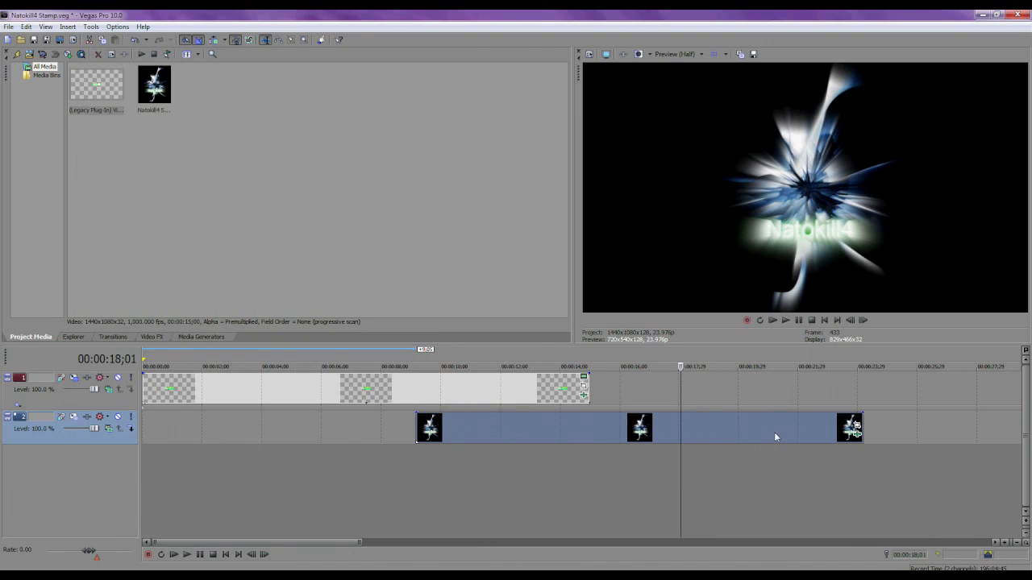
left_click(290, 366)
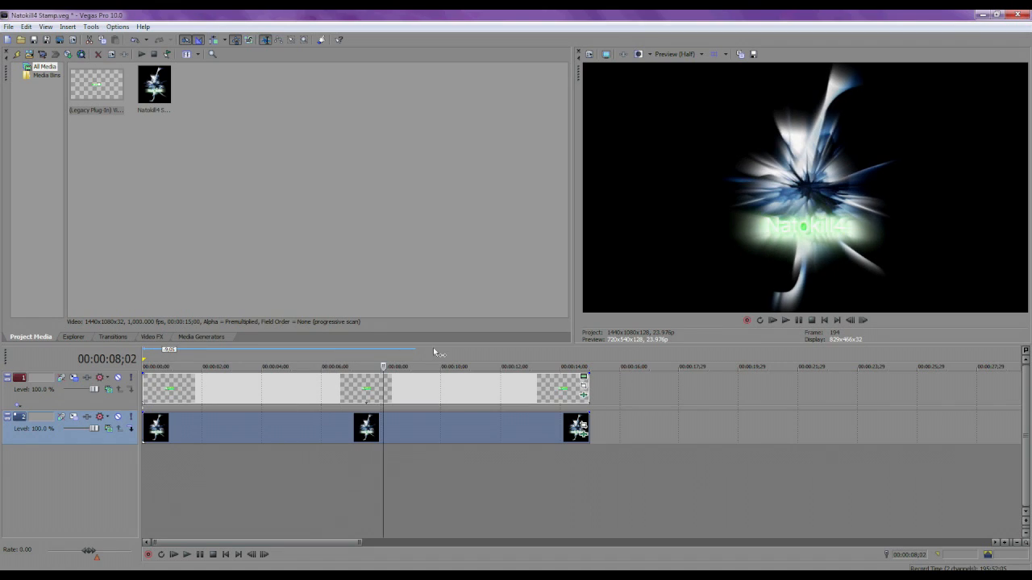
left_click(500, 367)
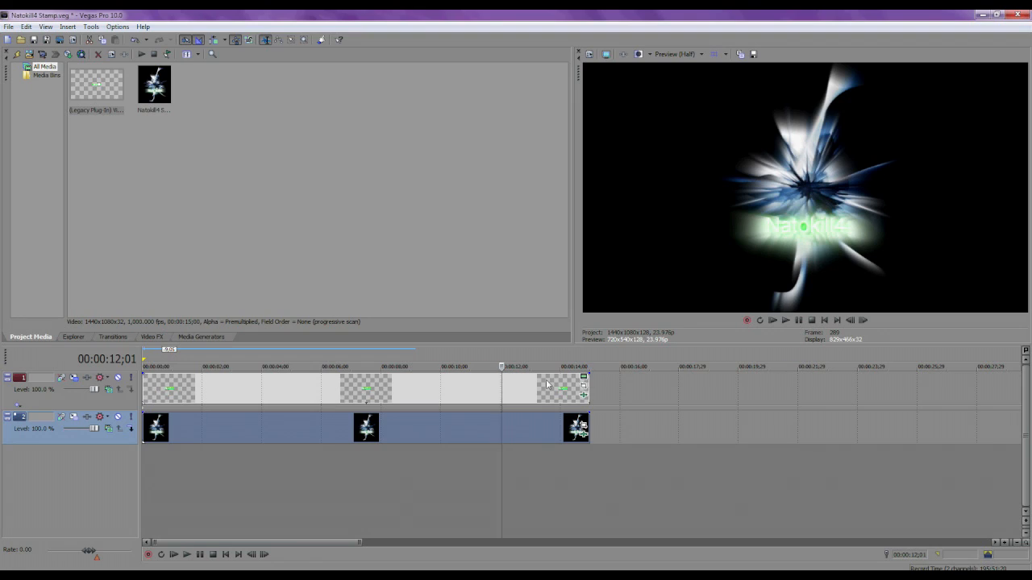
mouse_move(561, 362)
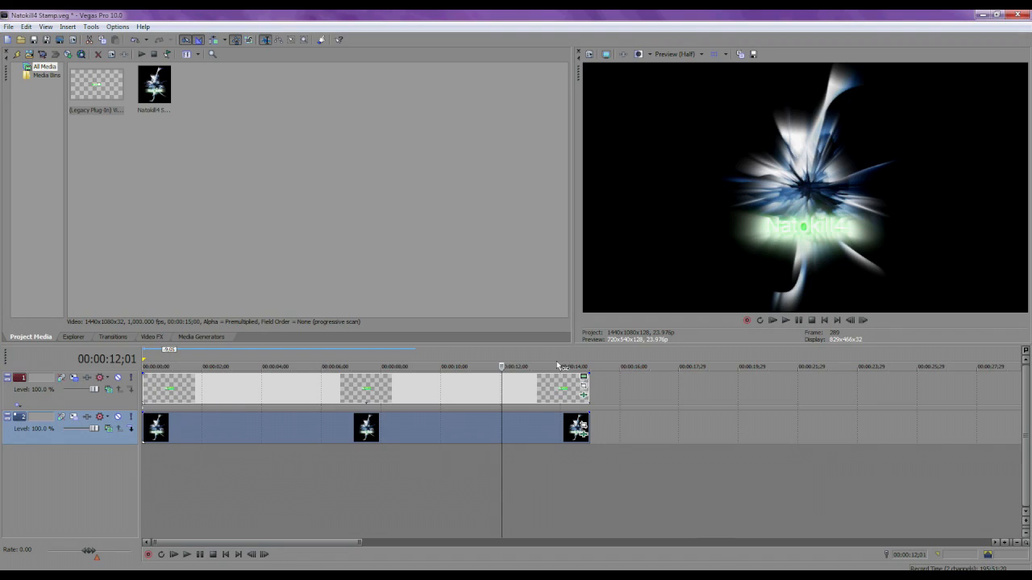
mouse_move(206, 366)
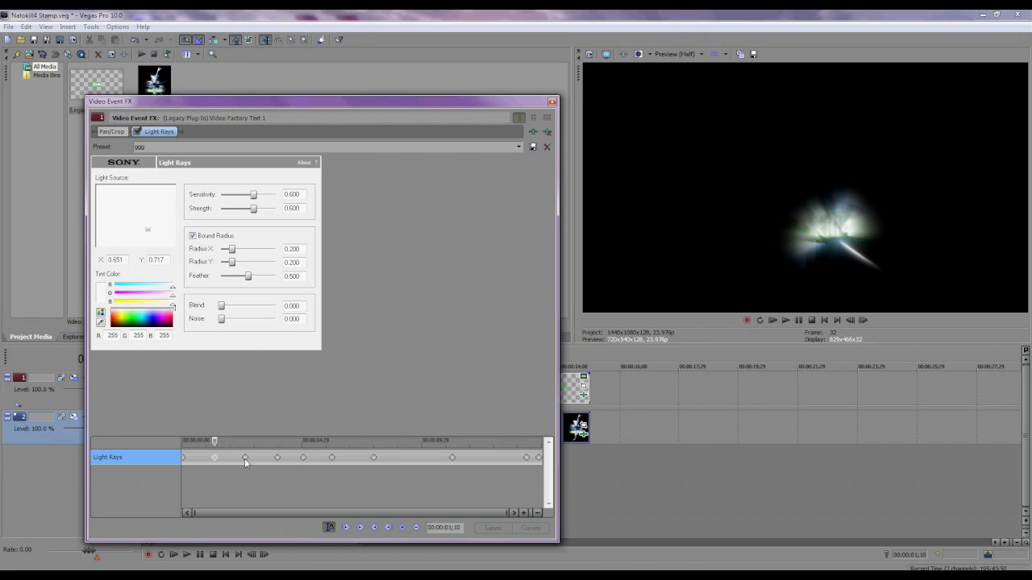
Step: On the first keyframe, set the text layer's Light Rays source to X 0.500, Y 0.500
left_click_drag(214, 457, 244, 457)
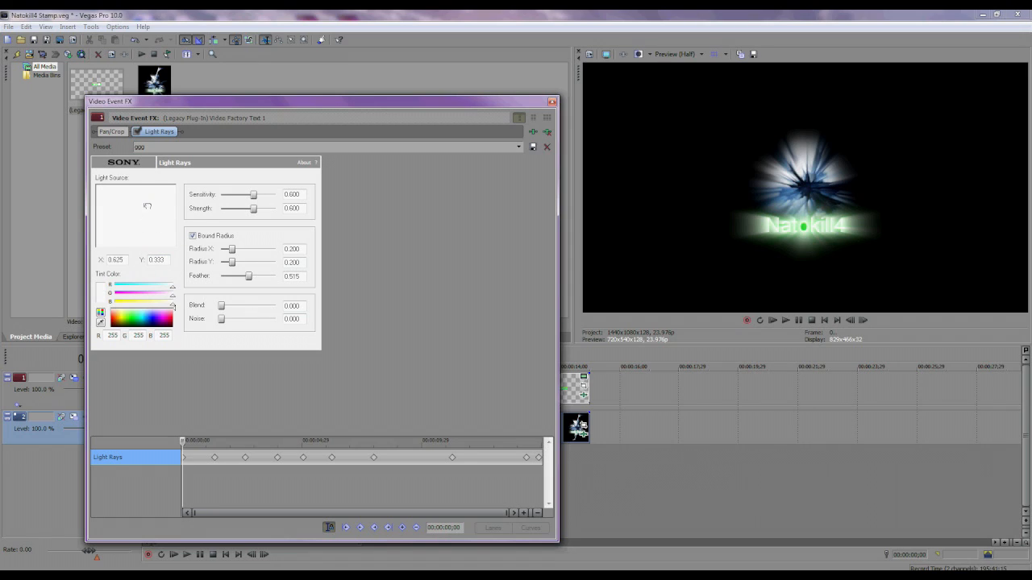
left_click_drag(148, 207, 162, 220)
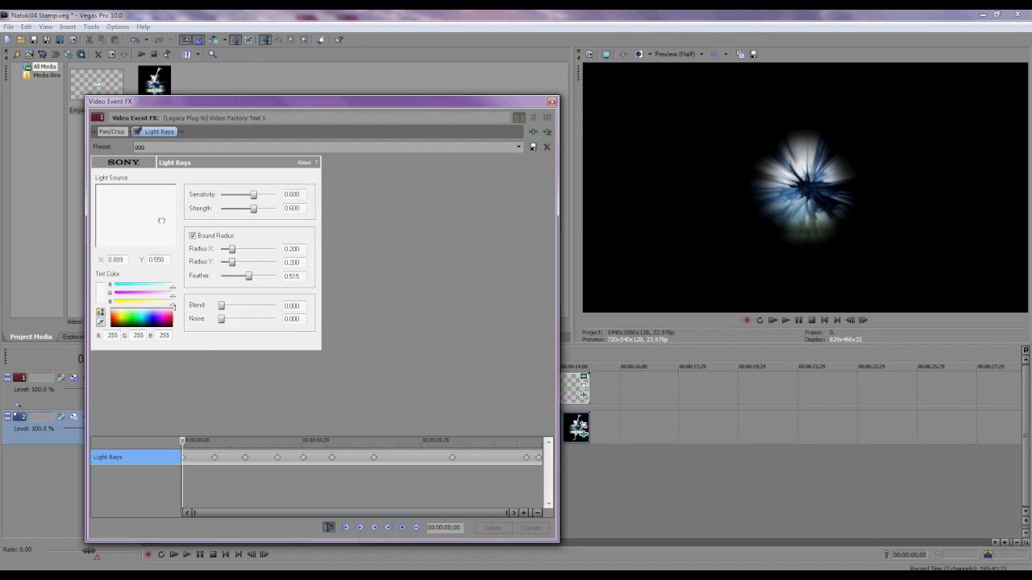
left_click_drag(161, 221, 158, 219)
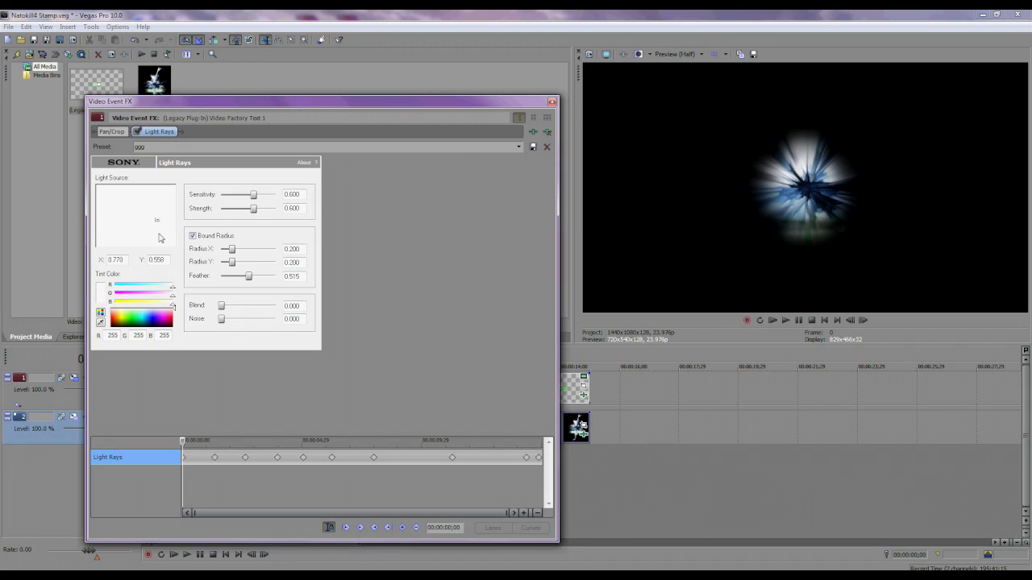
triple_click(115, 260)
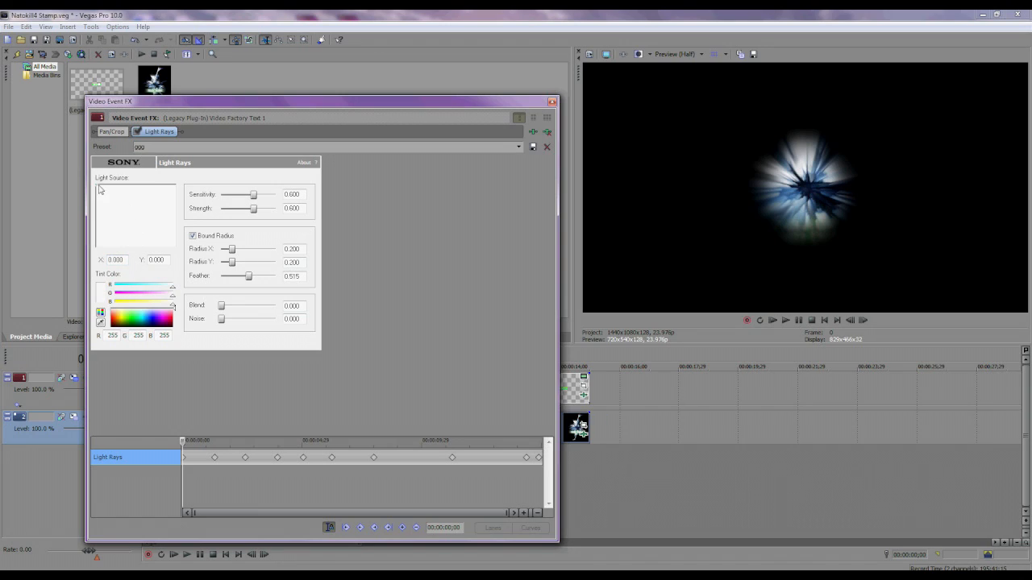
left_click(142, 215)
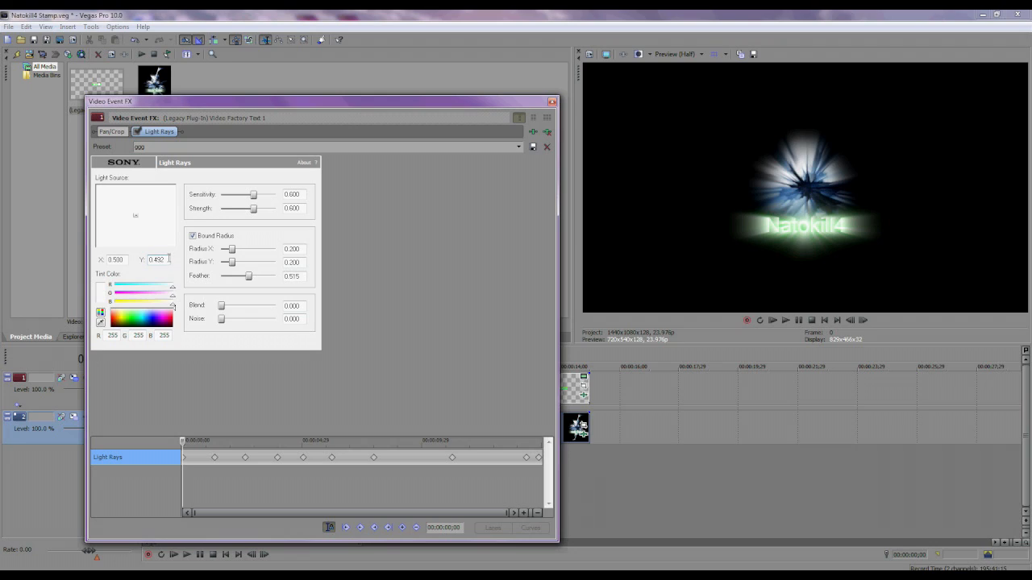
triple_click(156, 258)
type("0.500")
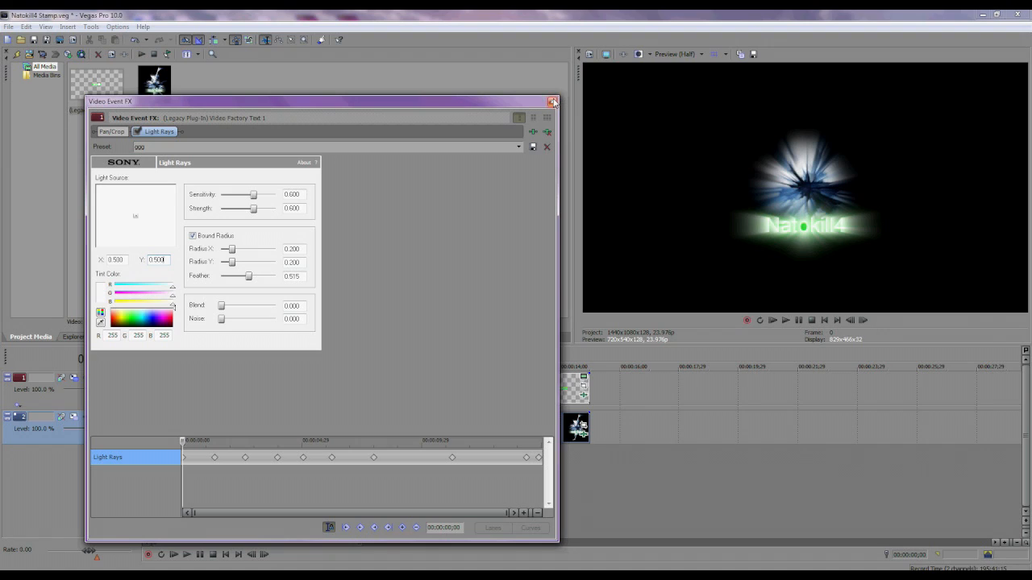
Step: Close the text layer's settings and drag the stamp's light source toward top centre
left_click(553, 101)
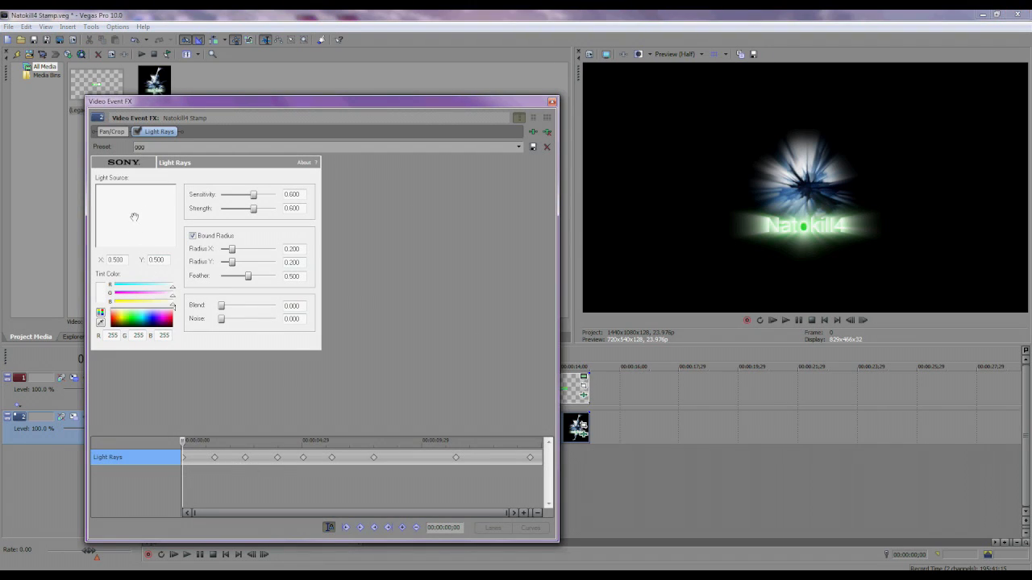
left_click_drag(135, 215, 151, 202)
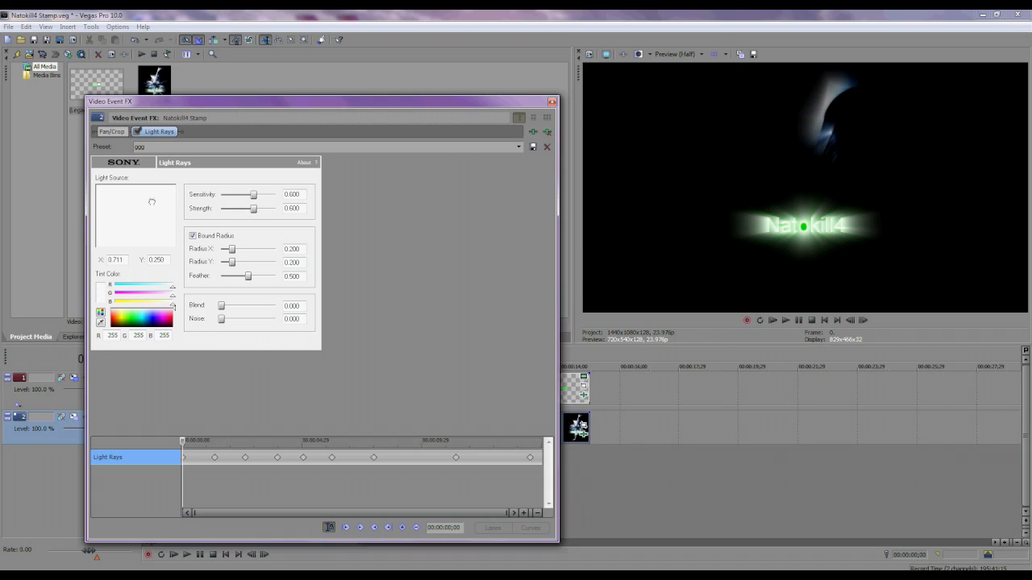
left_click_drag(151, 202, 137, 203)
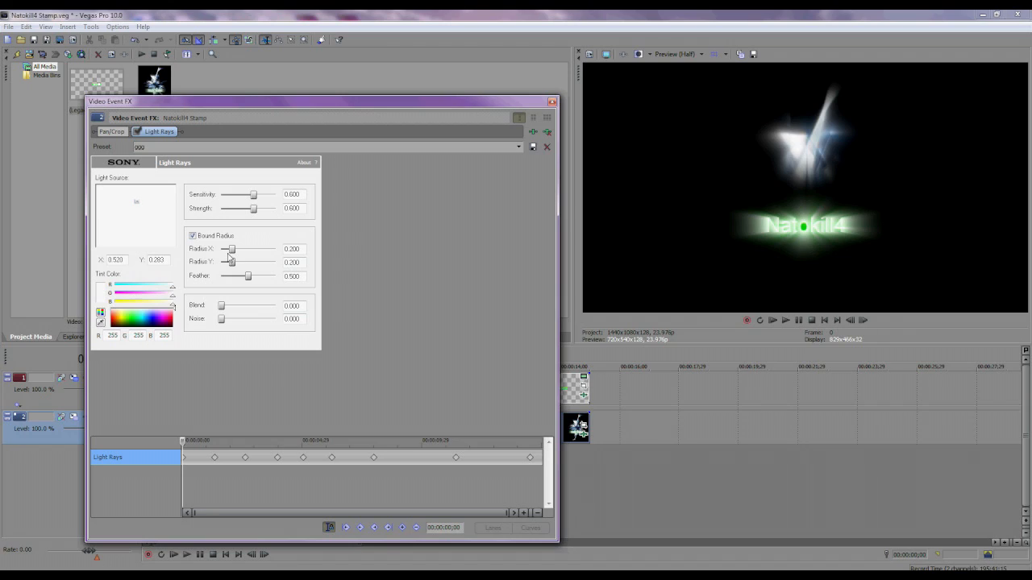
Step: Set the stamp's Light Rays horizontal and vertical radius to 0.218
left_click_drag(230, 249, 269, 248)
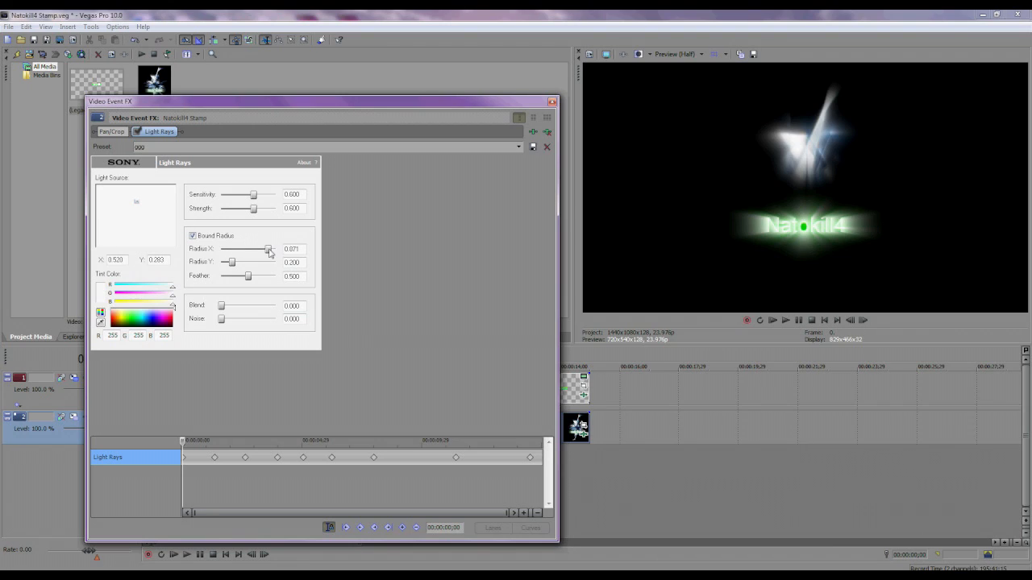
left_click_drag(266, 248, 277, 248)
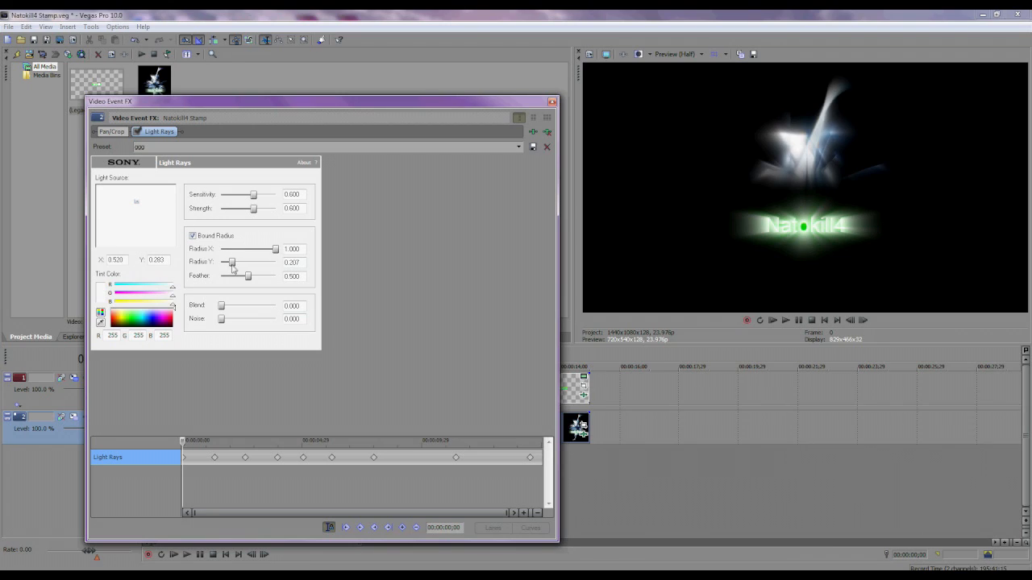
left_click_drag(232, 262, 276, 262)
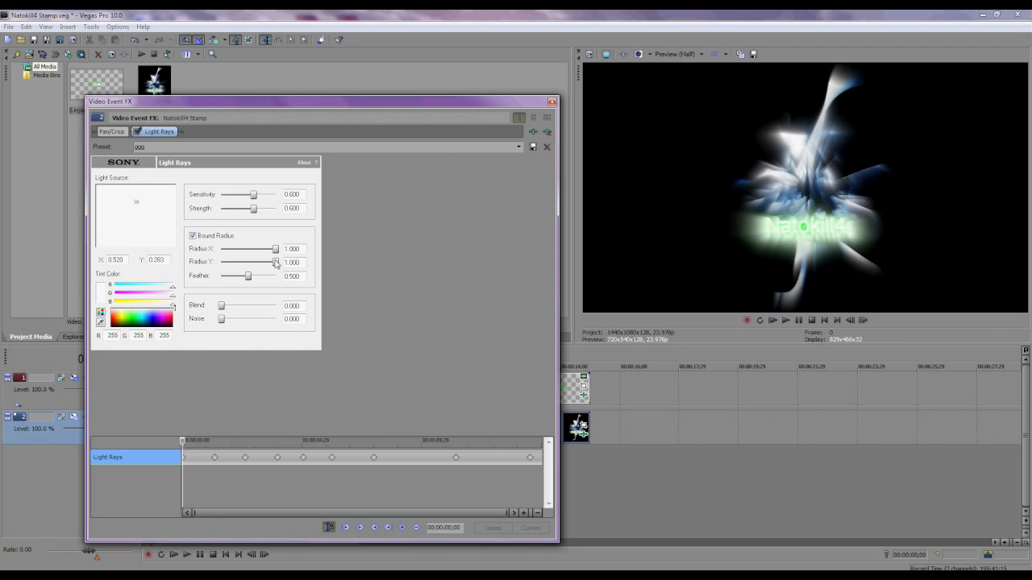
left_click_drag(274, 262, 232, 262)
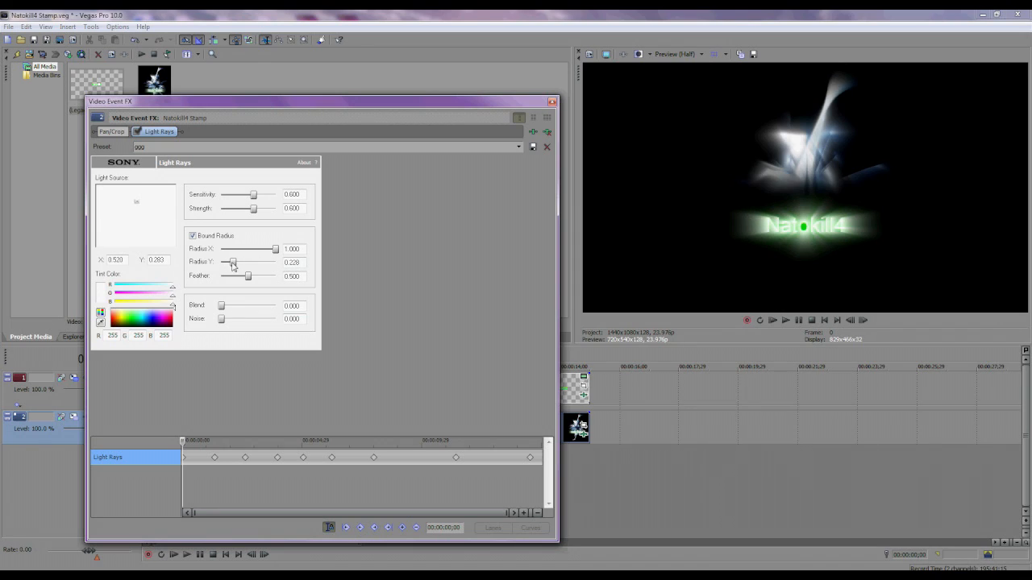
left_click_drag(274, 248, 229, 248)
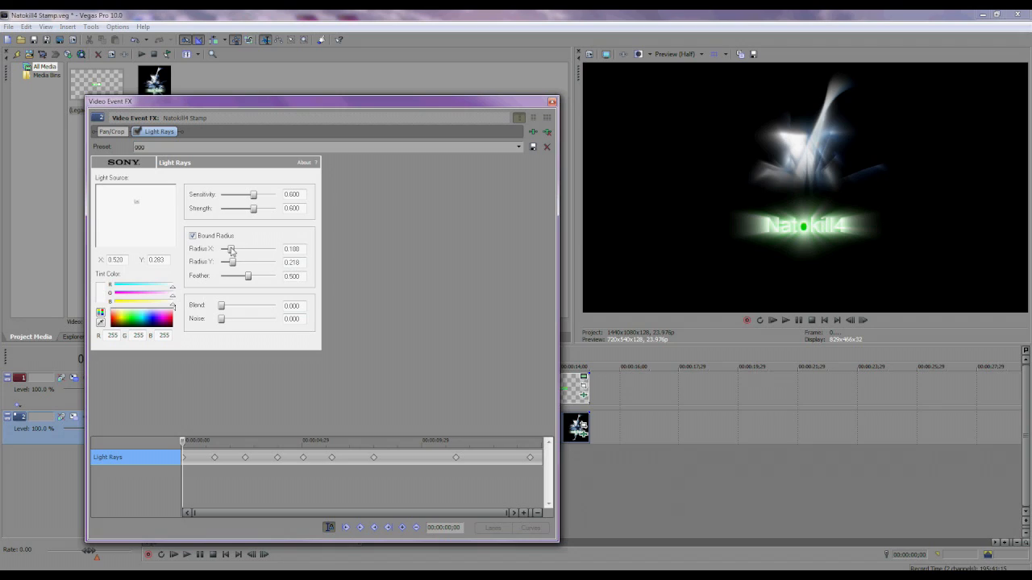
left_click_drag(230, 248, 234, 248)
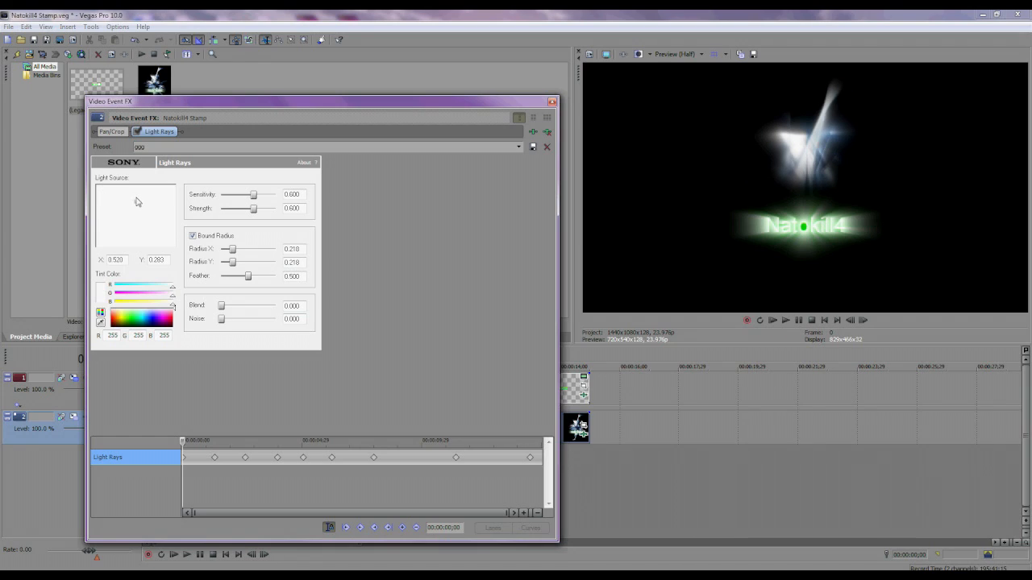
Step: Settle the stamp's light source near the centre of the frame
left_click_drag(137, 202, 125, 212)
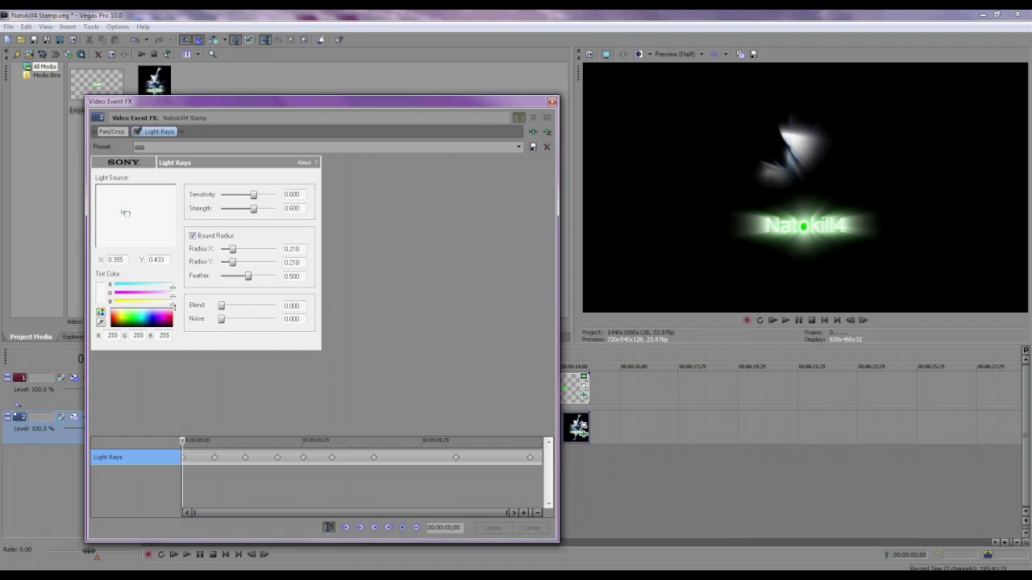
left_click_drag(125, 212, 152, 235)
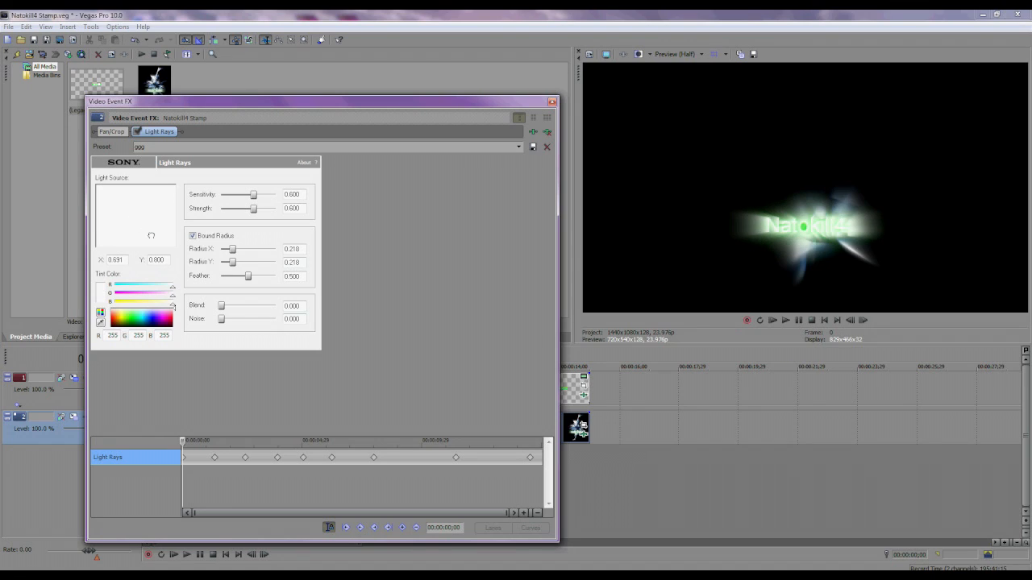
left_click_drag(152, 235, 150, 233)
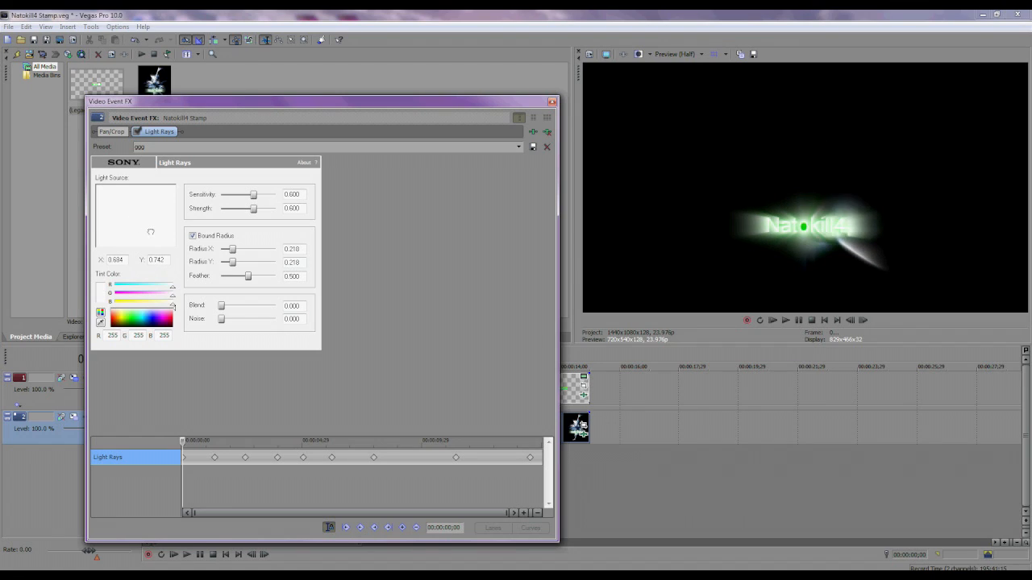
left_click_drag(151, 232, 151, 230)
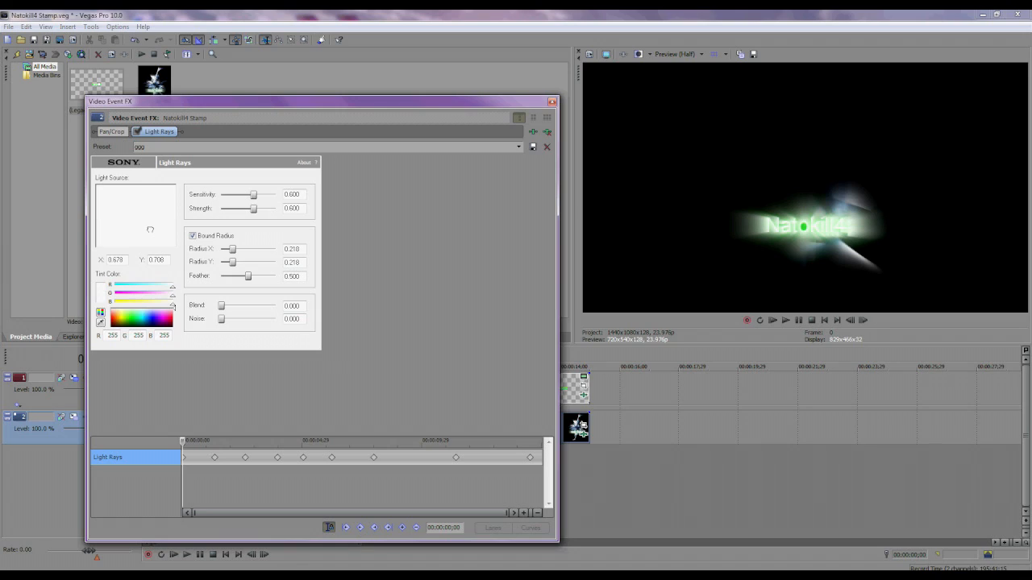
left_click_drag(151, 230, 132, 219)
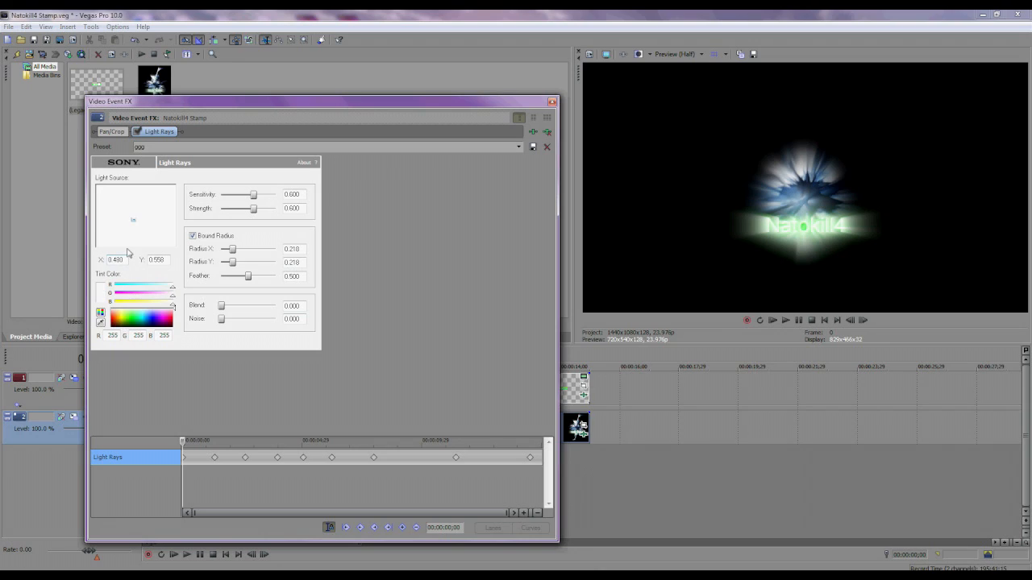
triple_click(116, 259)
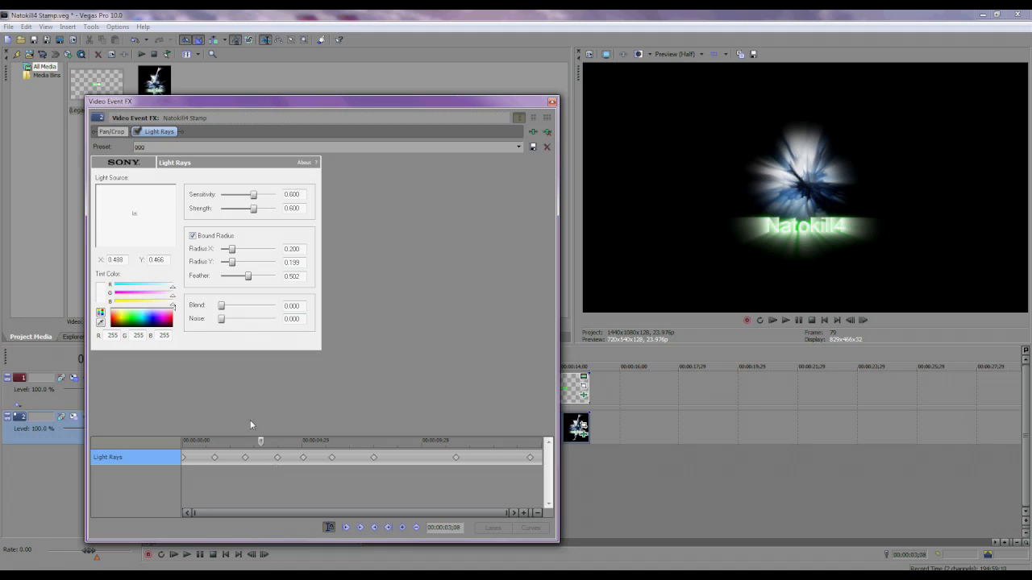
mouse_move(239, 359)
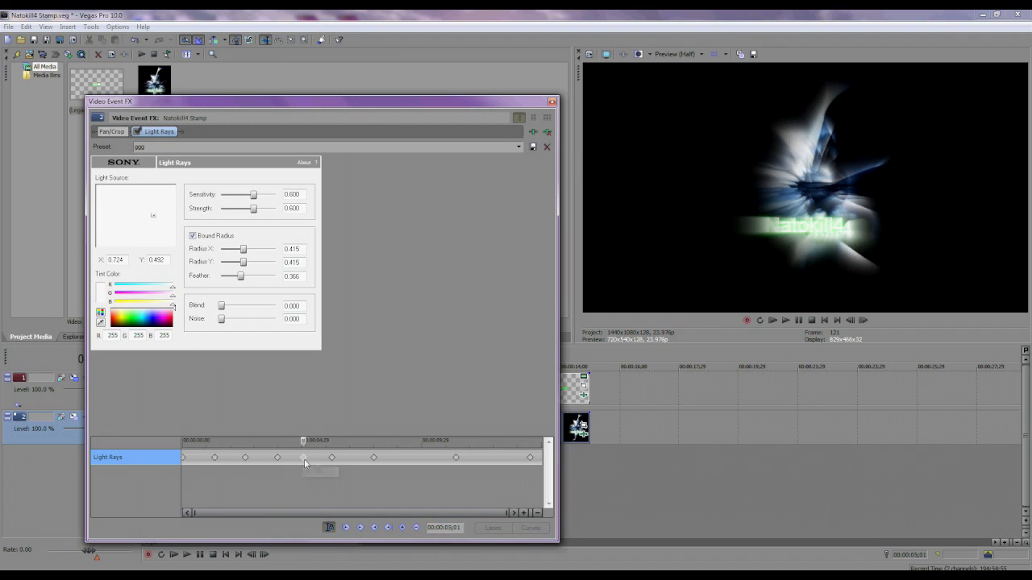
left_click(328, 458)
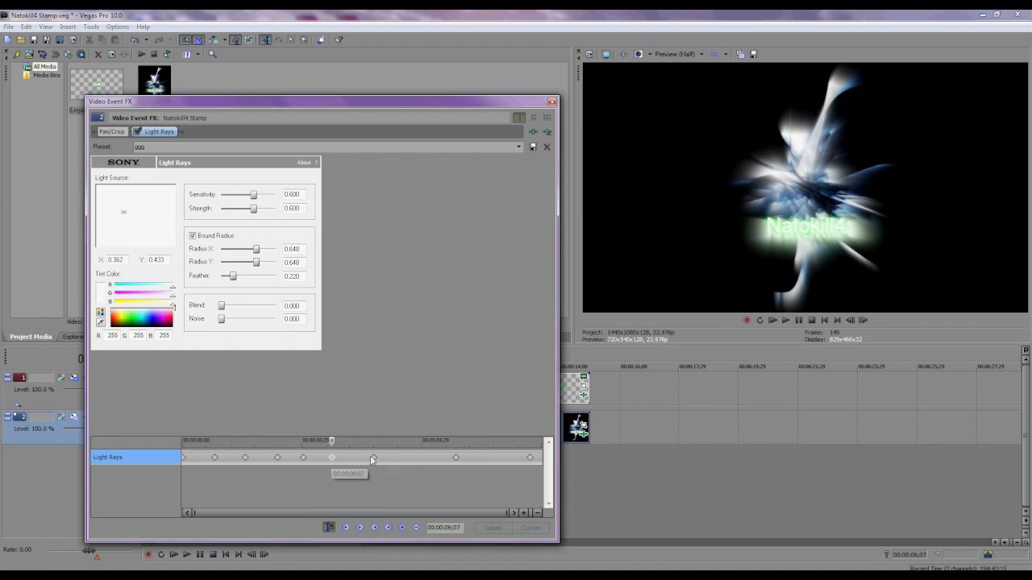
left_click_drag(372, 457, 335, 457)
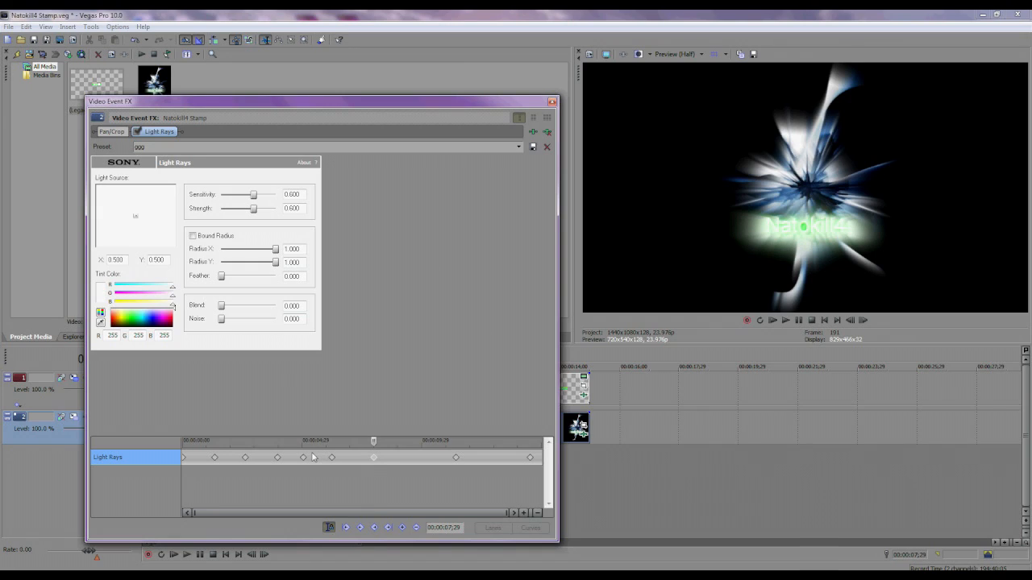
left_click(193, 235)
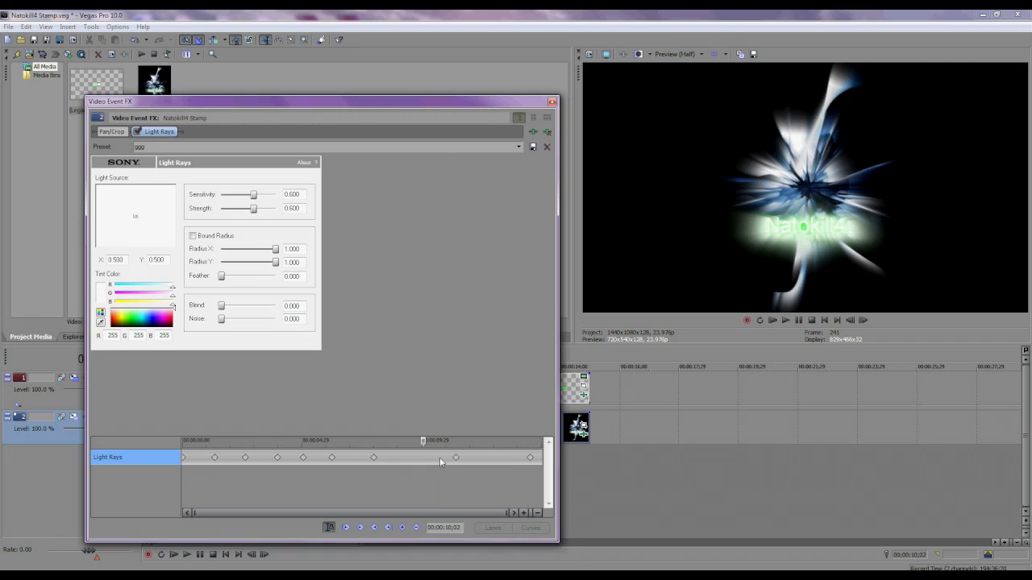
left_click(192, 235)
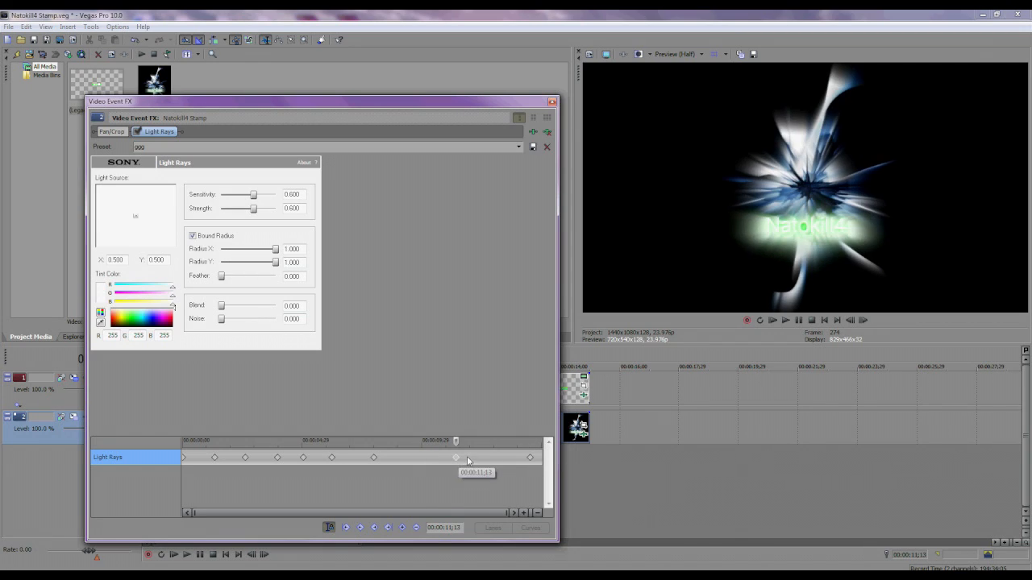
left_click_drag(455, 457, 529, 457)
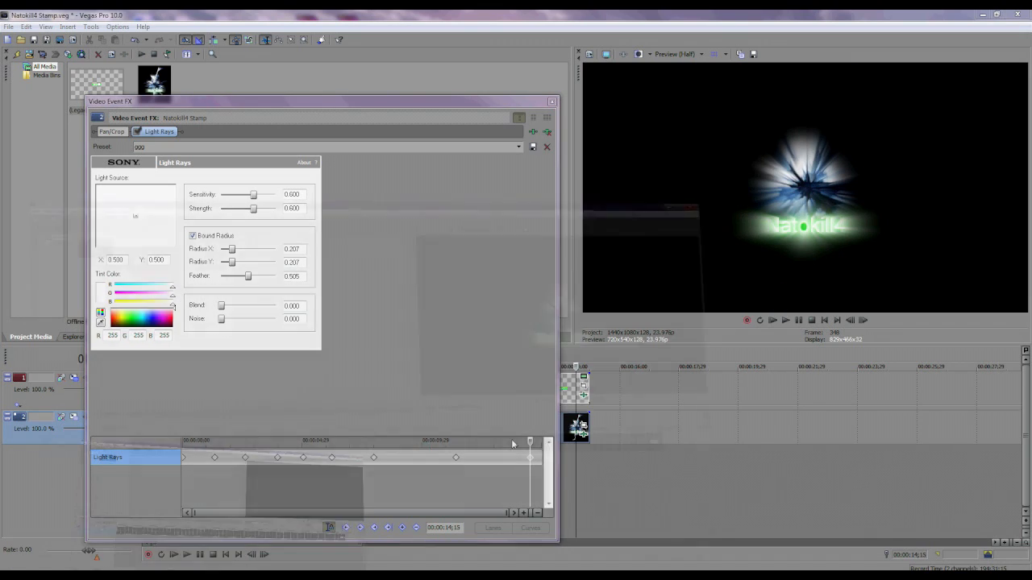
left_click(546, 147)
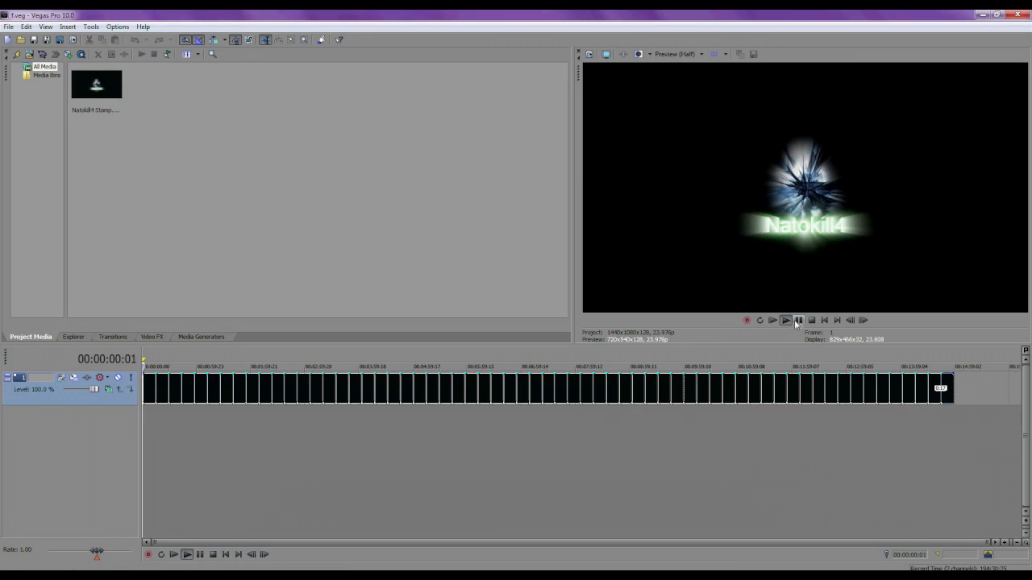
left_click(784, 320)
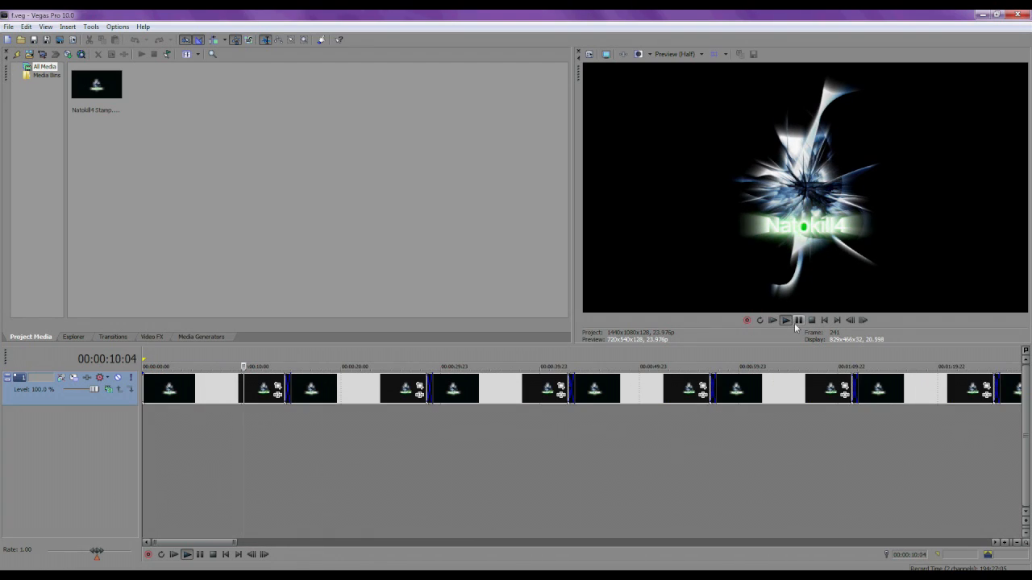
mouse_move(798, 320)
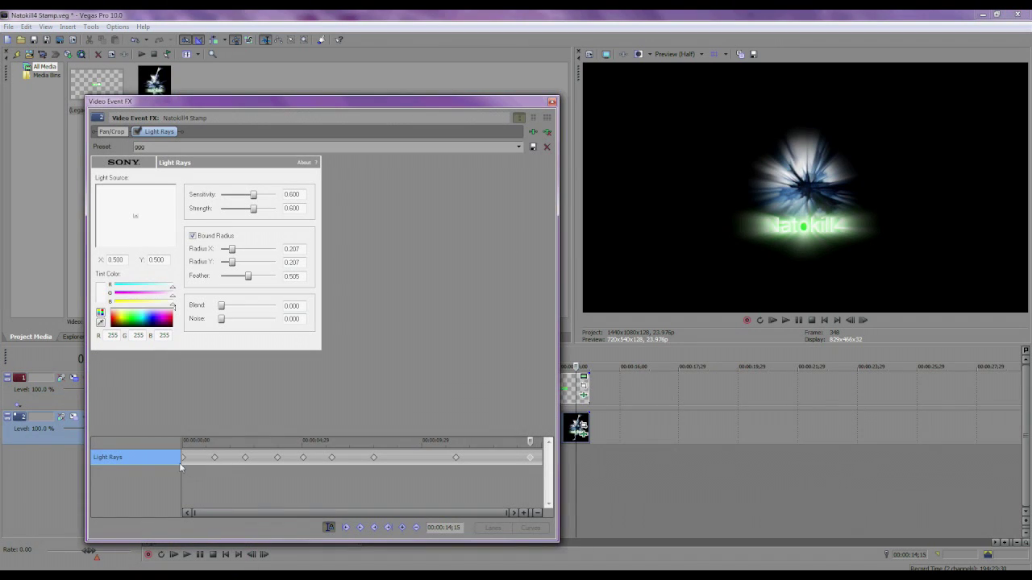
Step: Step from the starting keyframe to the final keyframe, then close the stamp's effect settings
left_click(182, 457)
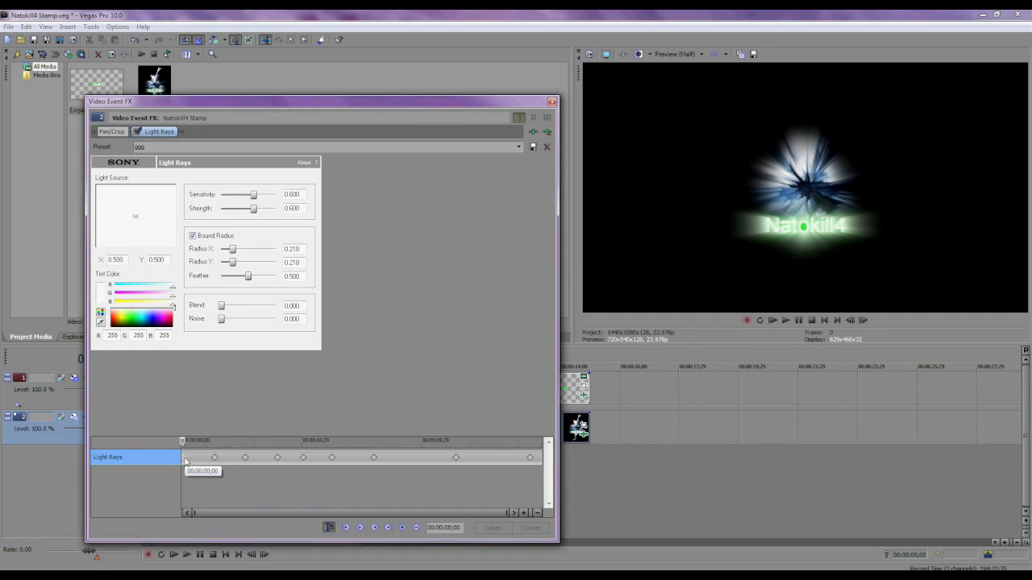
left_click_drag(184, 441, 530, 441)
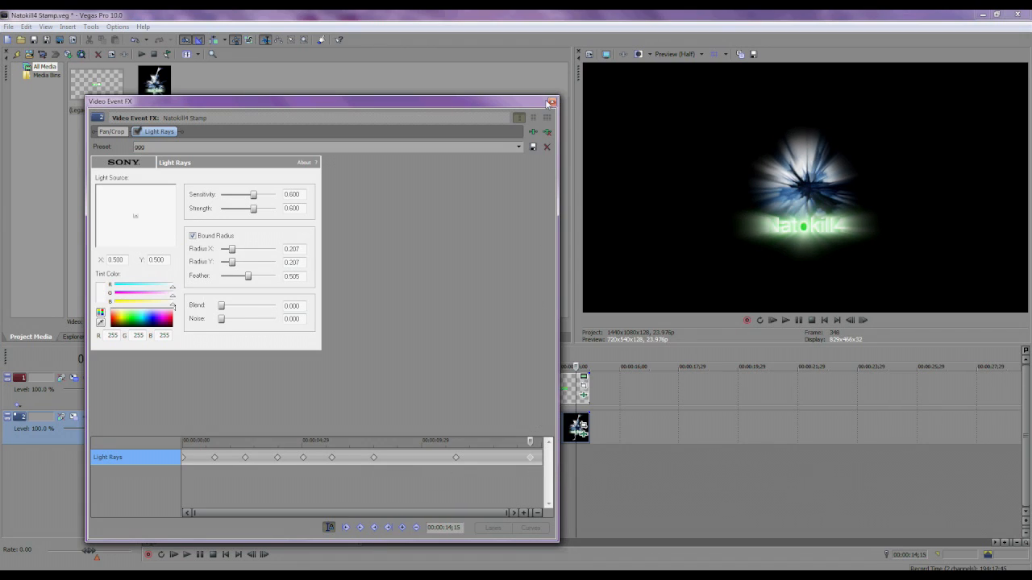
left_click(551, 101)
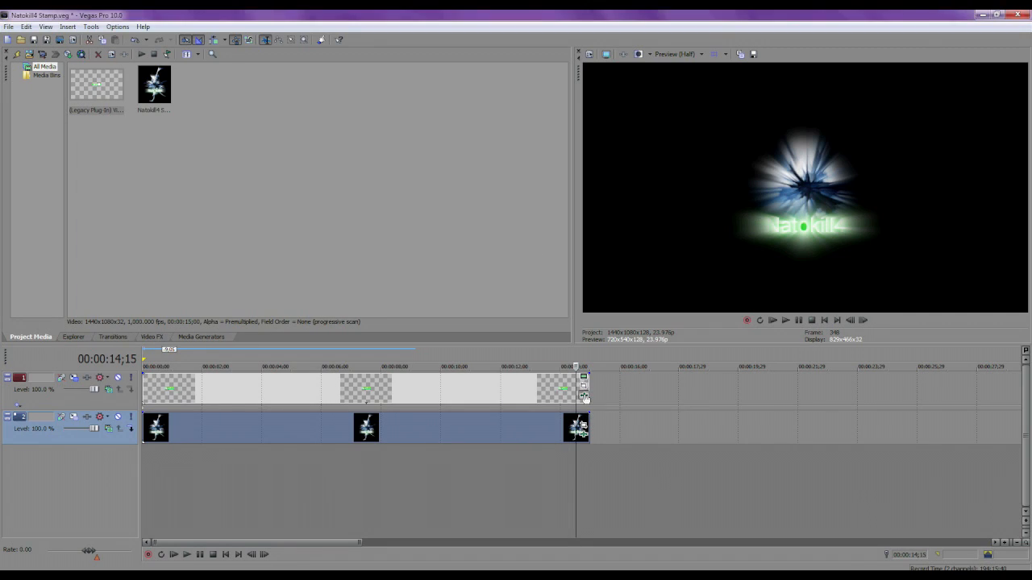
Step: Open the text event's Light Rays FX settings and move them into a separate floating window
left_click(583, 395)
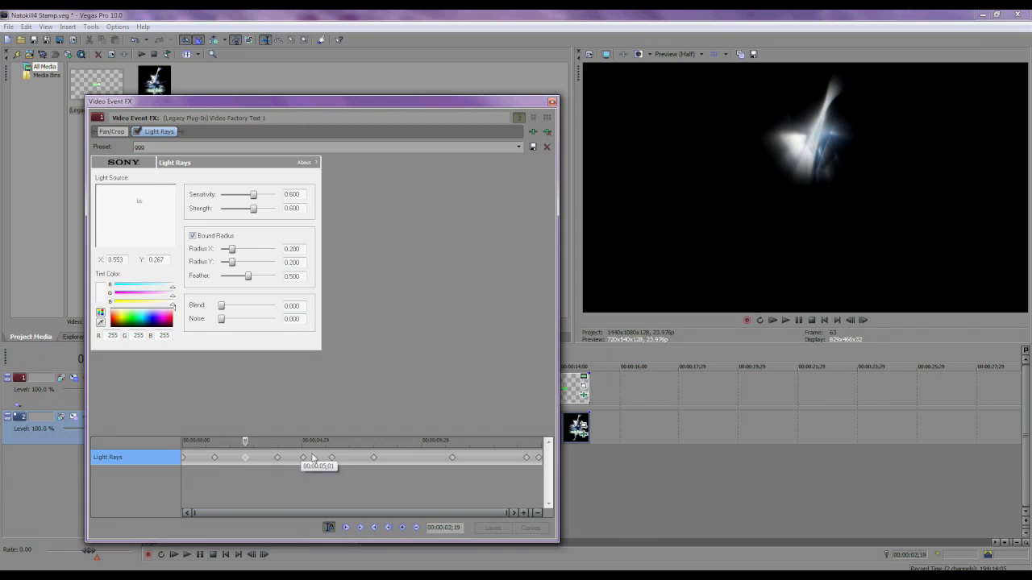
left_click_drag(319, 101, 500, 99)
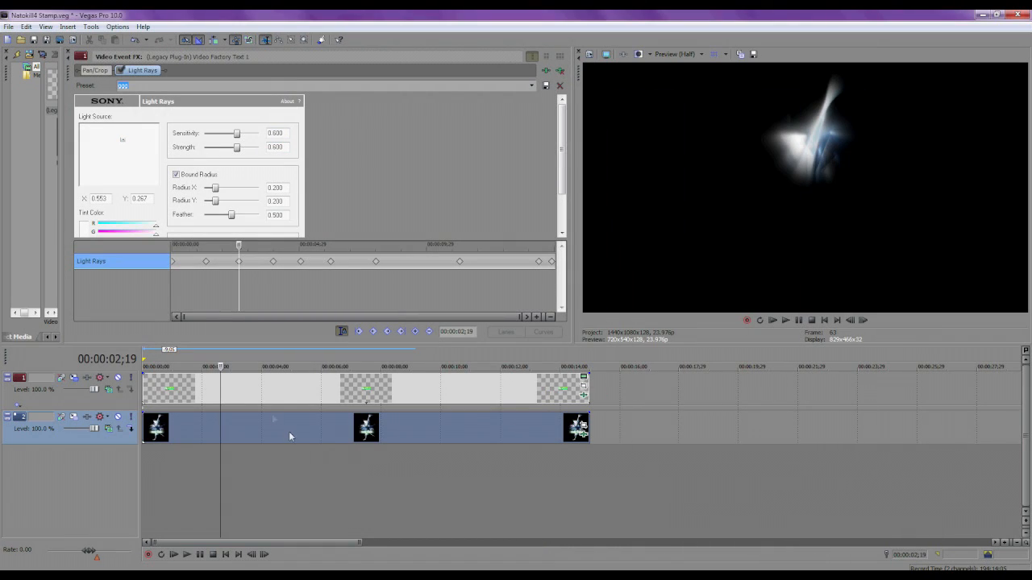
mouse_move(268, 427)
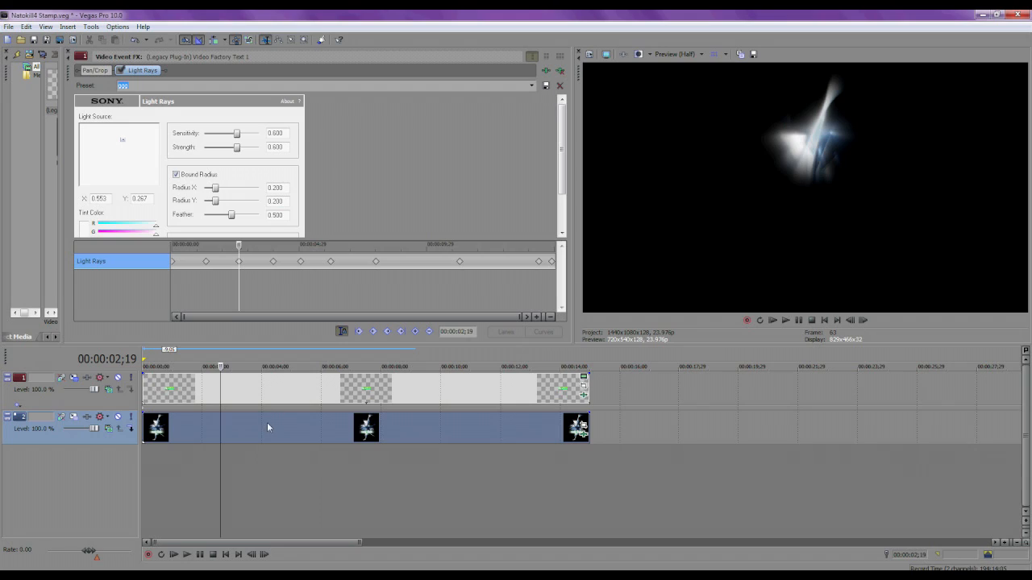
mouse_move(266, 421)
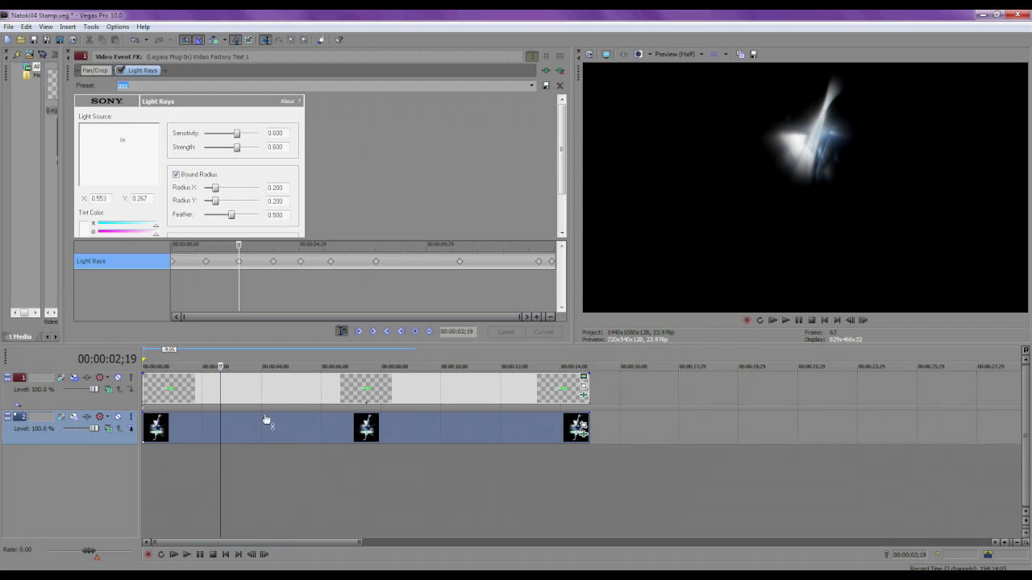
mouse_move(309, 269)
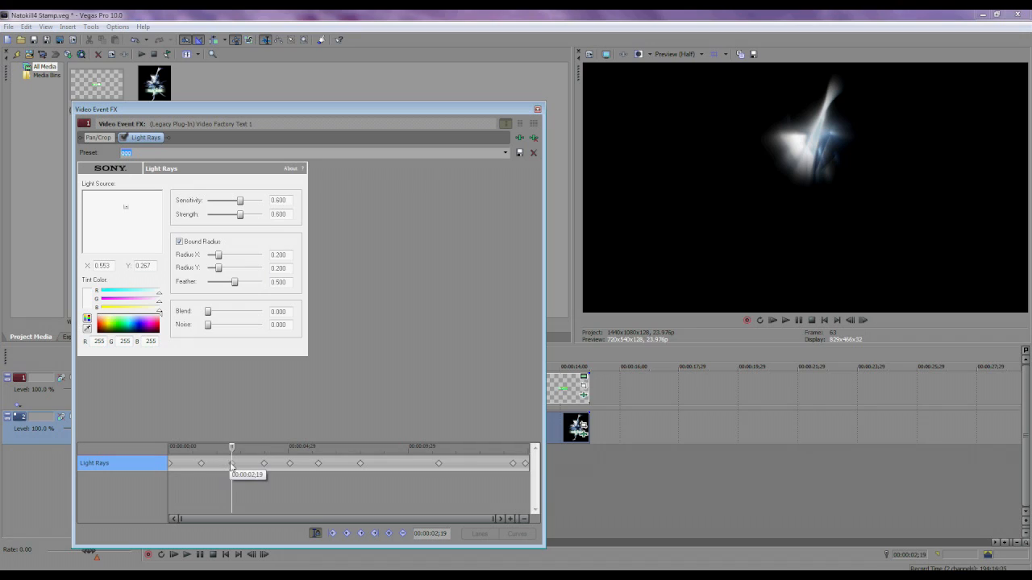
Step: Drag the text layer's light source over the Natokill4 text to about 0.684, 0.208
left_click_drag(125, 207, 104, 234)
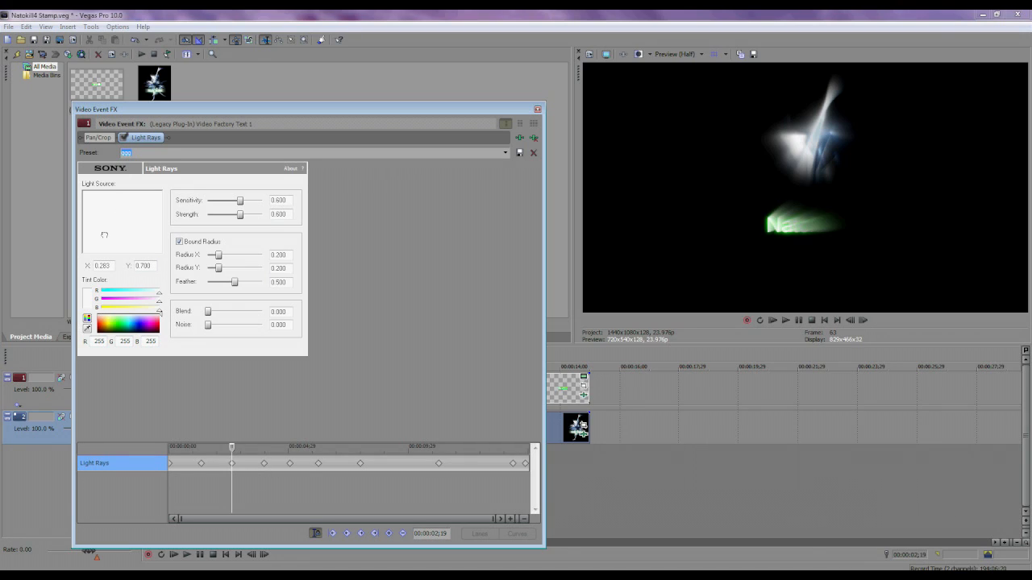
left_click_drag(104, 234, 114, 235)
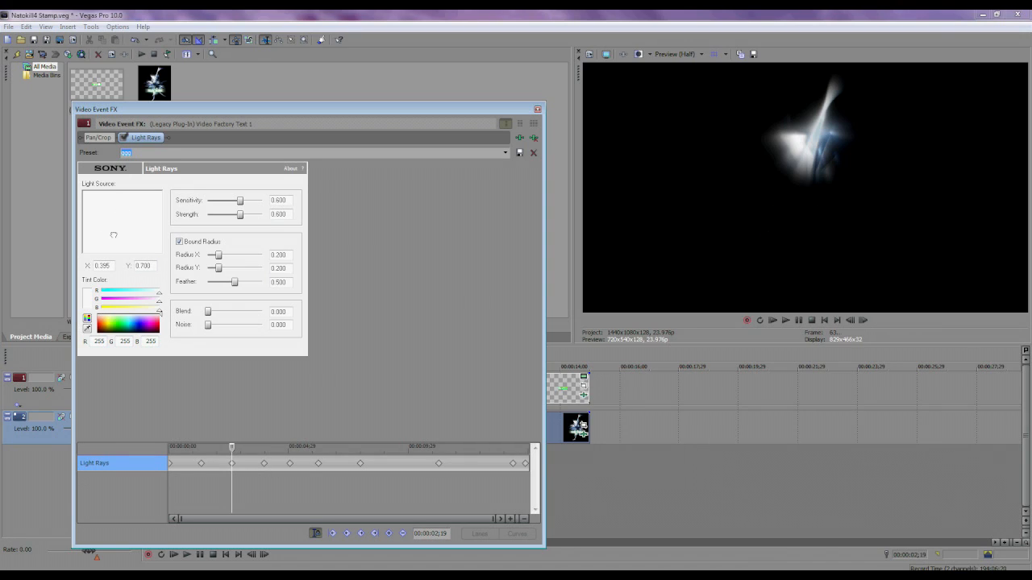
left_click_drag(114, 235, 115, 231)
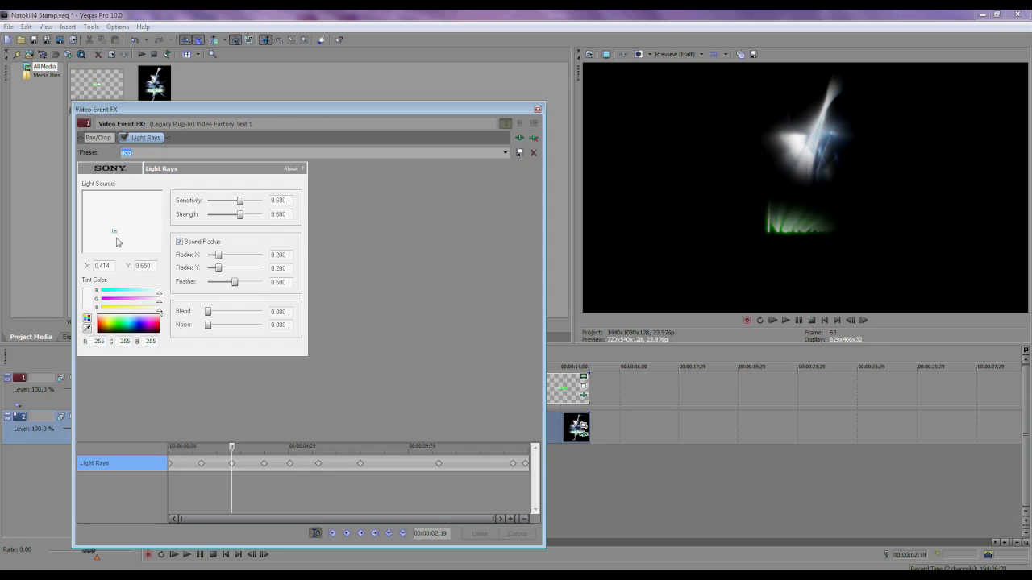
left_click_drag(113, 232, 118, 223)
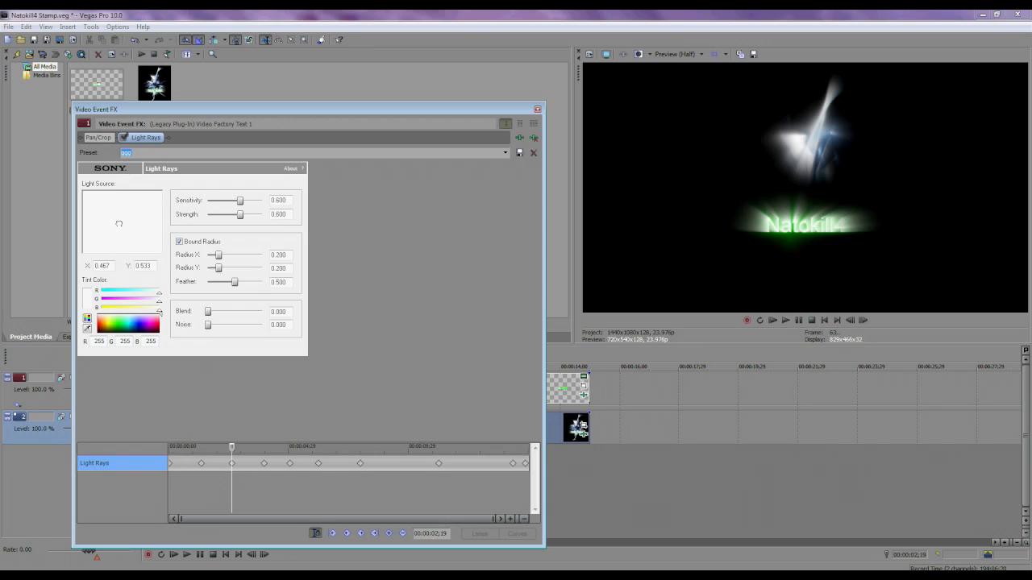
left_click_drag(118, 223, 123, 216)
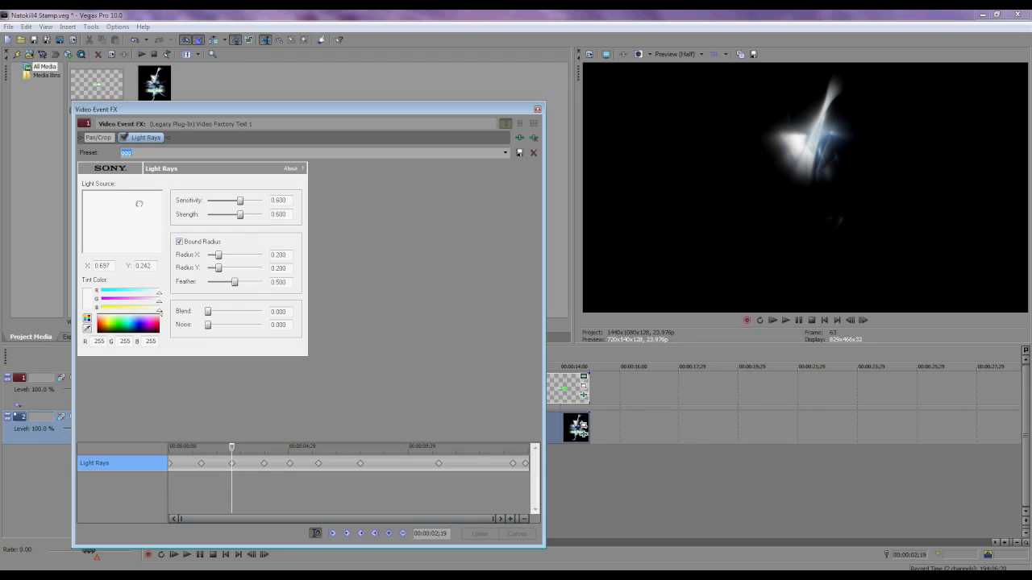
left_click_drag(139, 204, 145, 202)
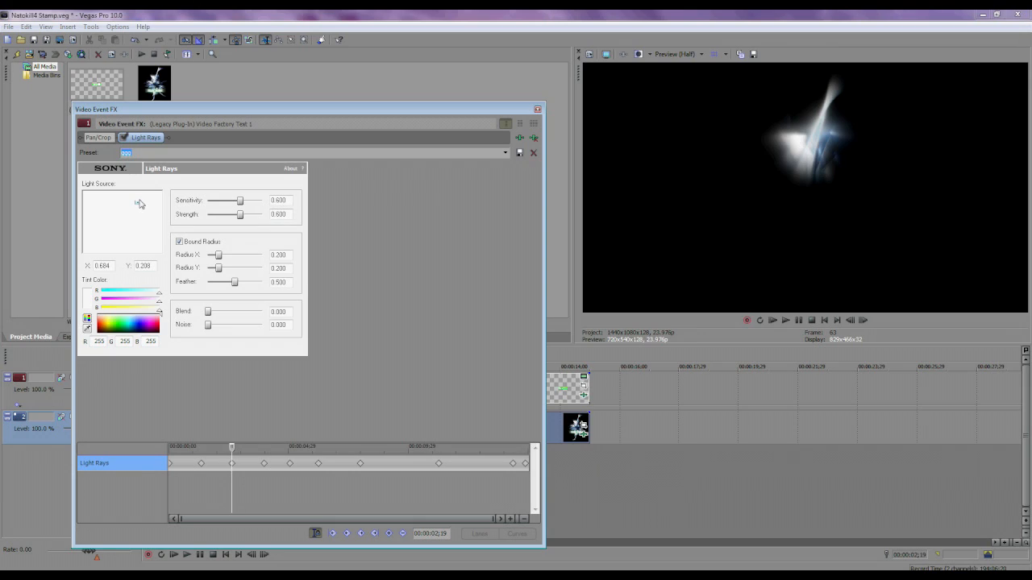
mouse_move(630, 315)
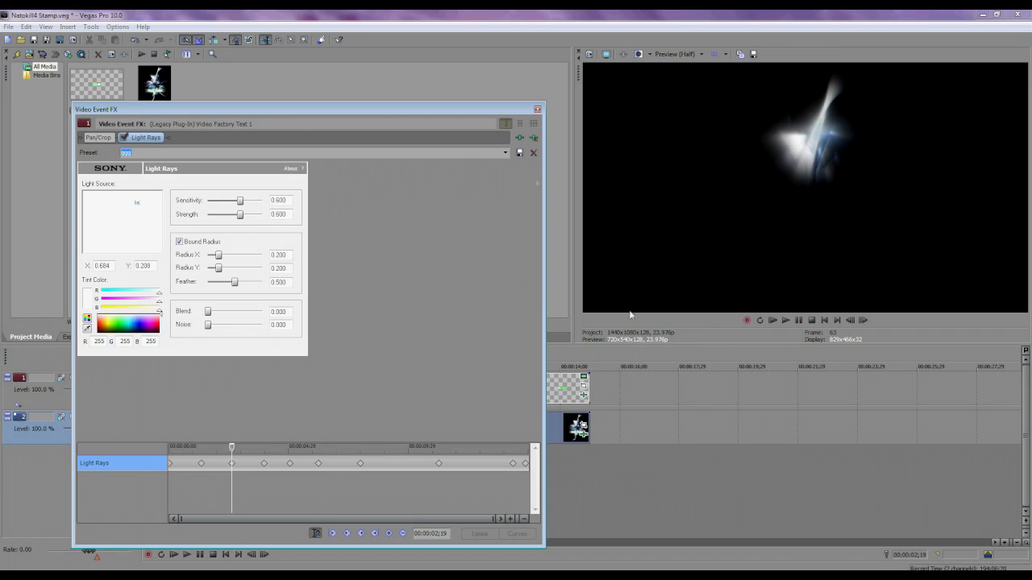
mouse_move(290, 230)
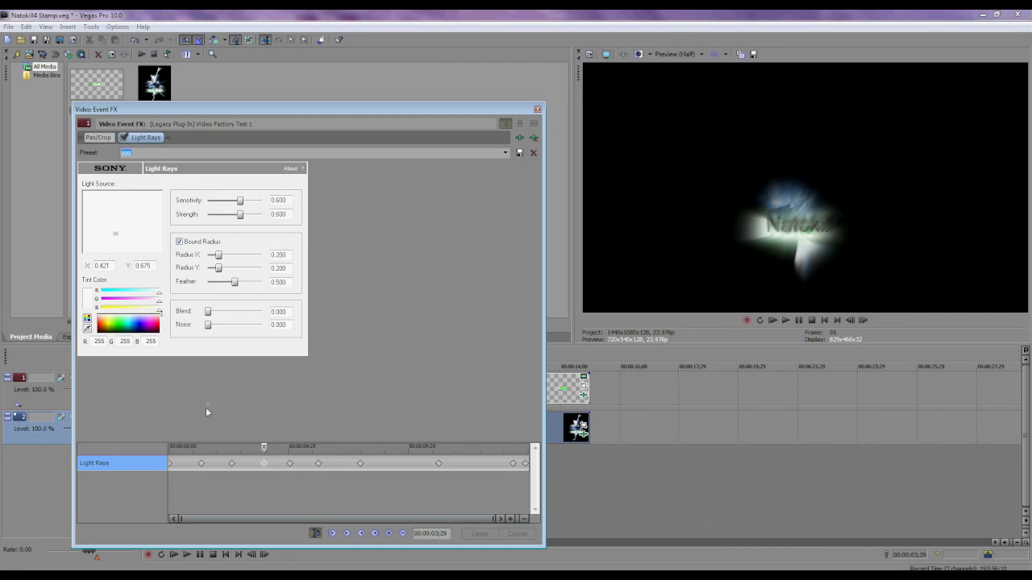
Step: Inspect the keyframes at 2;19 and the full-radius burst at 7;29, then close the FX window
left_click(232, 447)
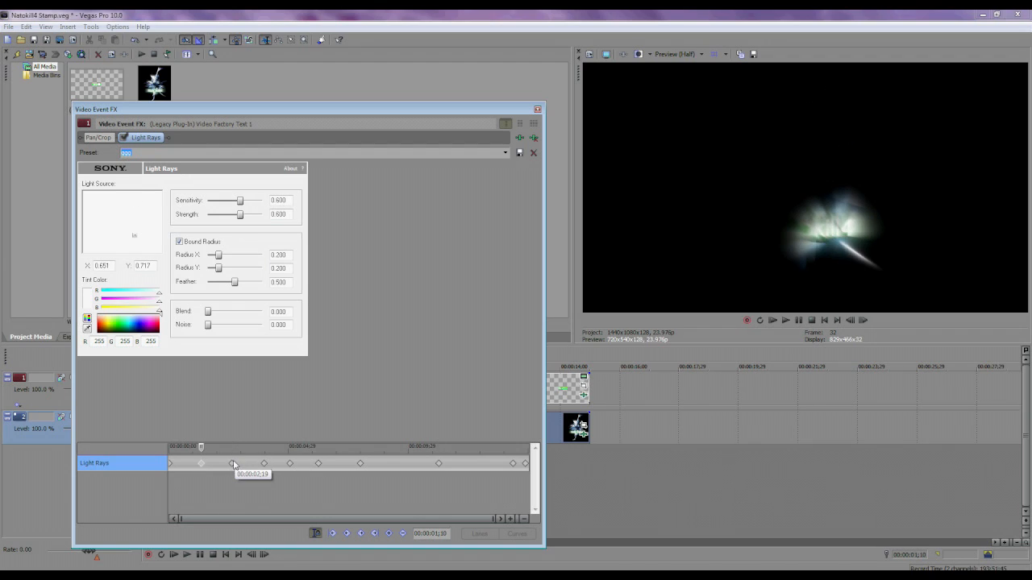
left_click(317, 463)
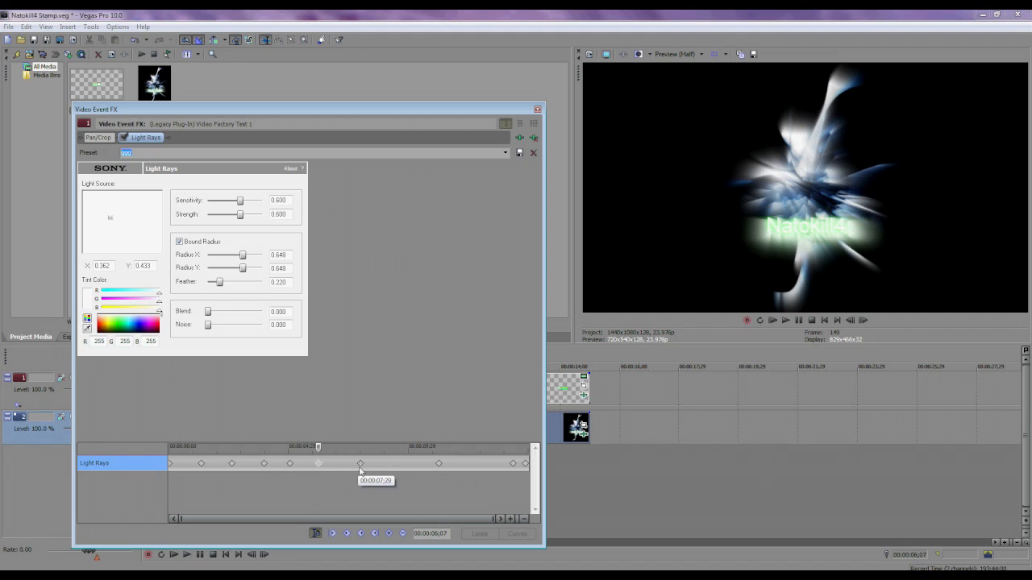
left_click(179, 241)
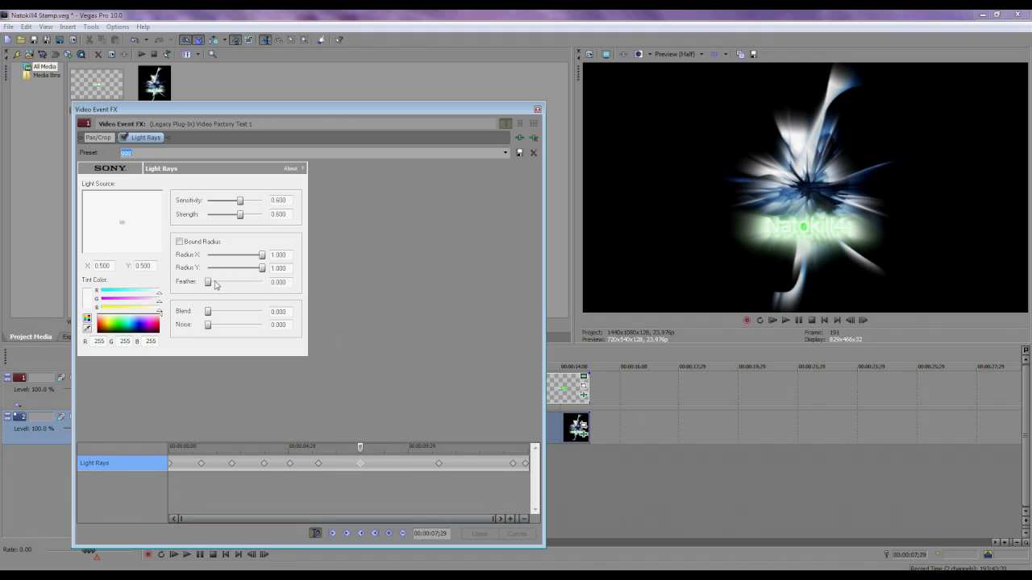
mouse_move(215, 286)
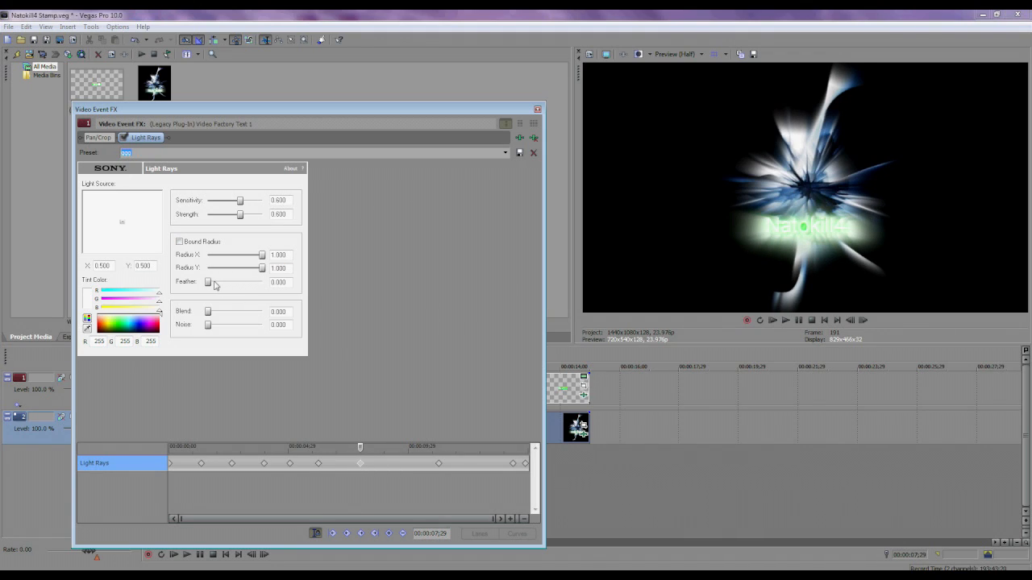
mouse_move(307, 460)
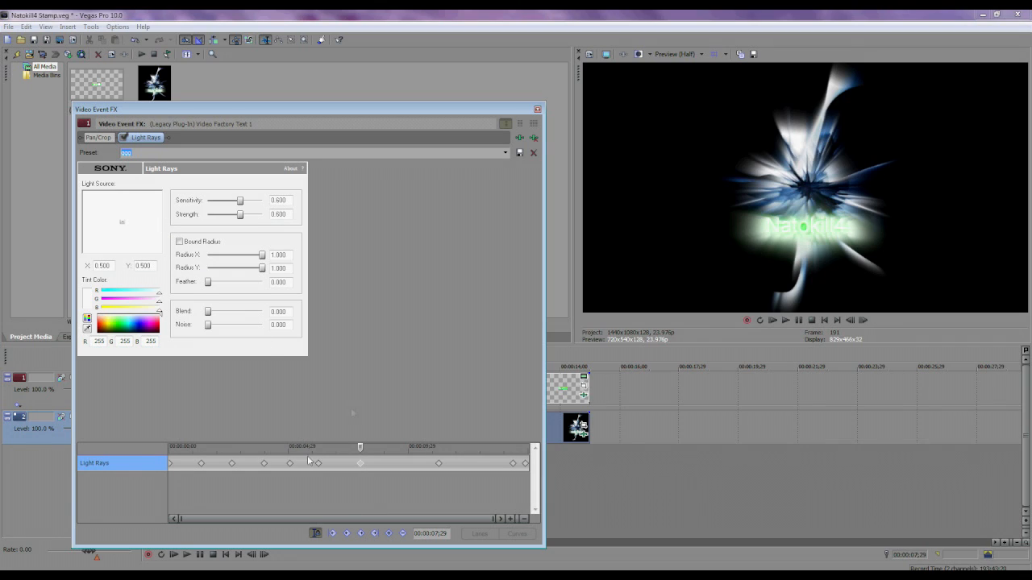
left_click(537, 109)
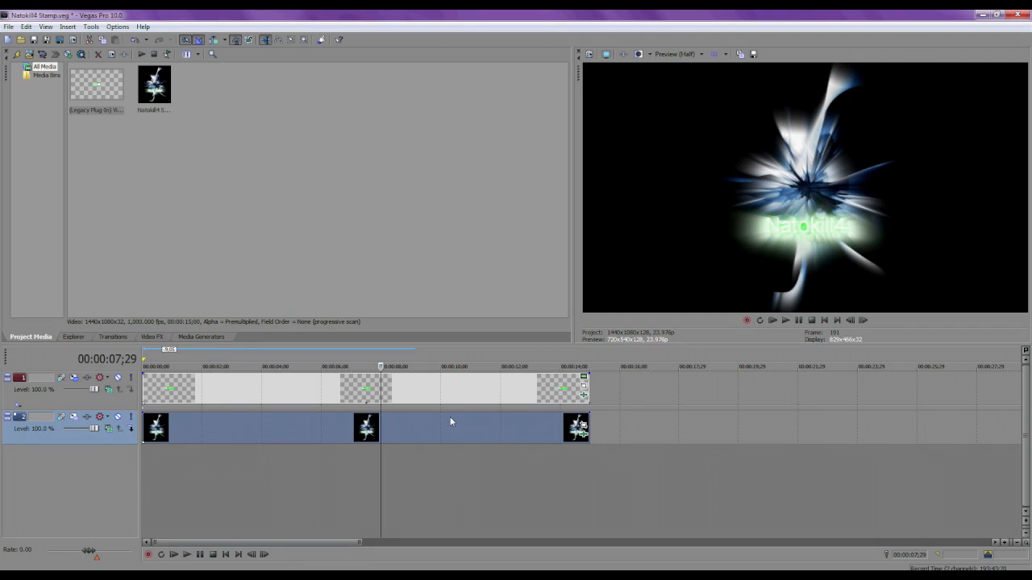
left_click(551, 367)
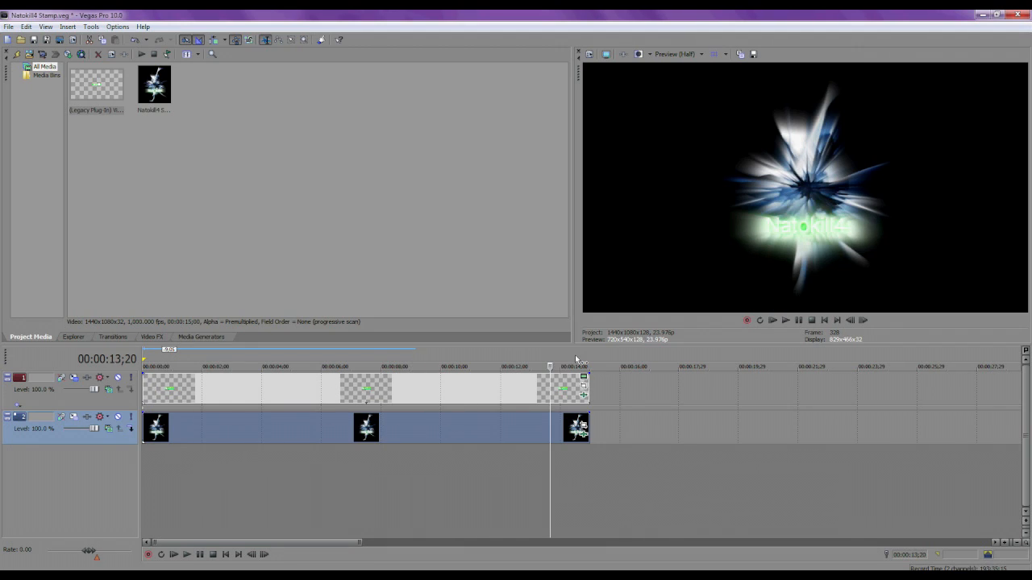
left_click(446, 367)
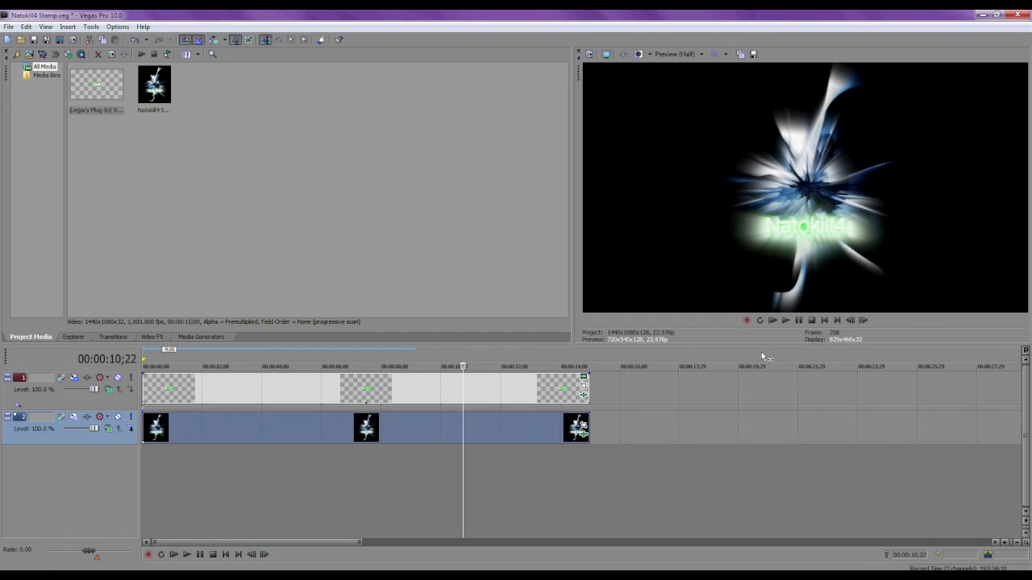
mouse_move(823, 321)
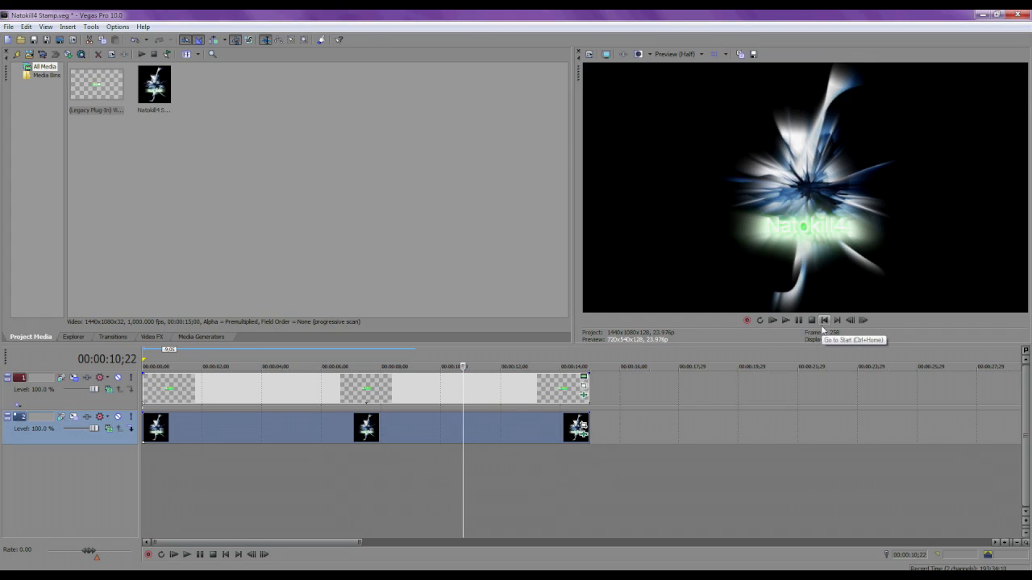